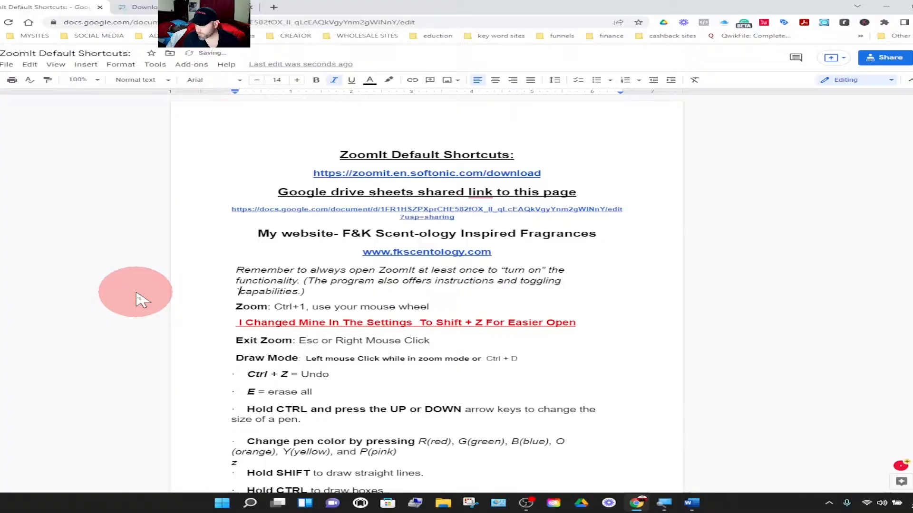
pyautogui.moveTo(110, 265)
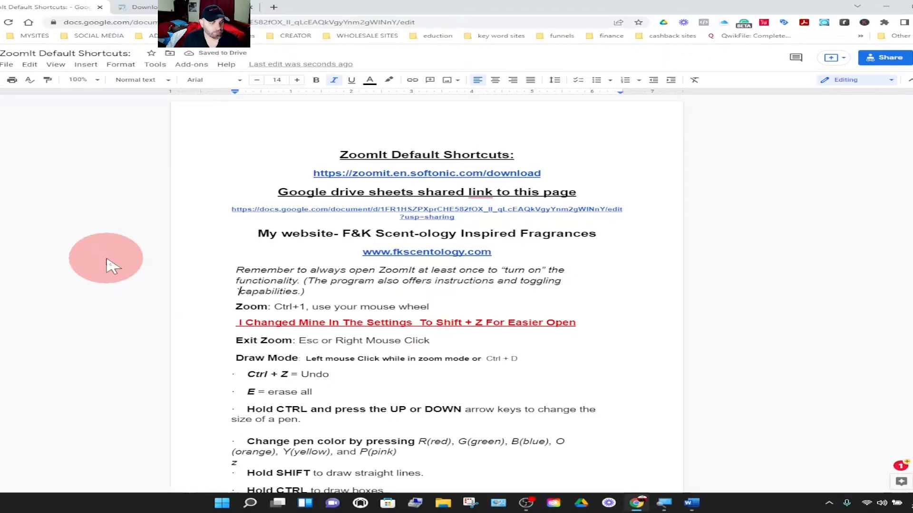
pyautogui.moveTo(249, 167)
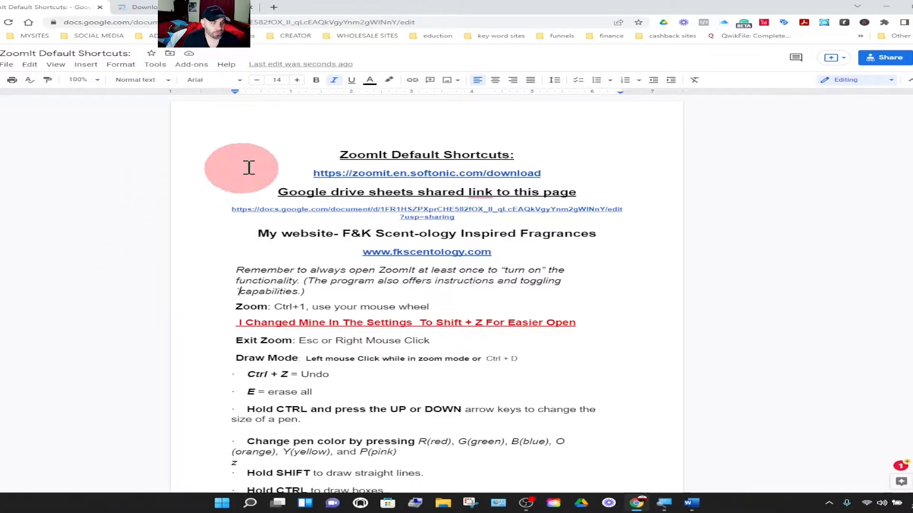
pyautogui.moveTo(447, 142)
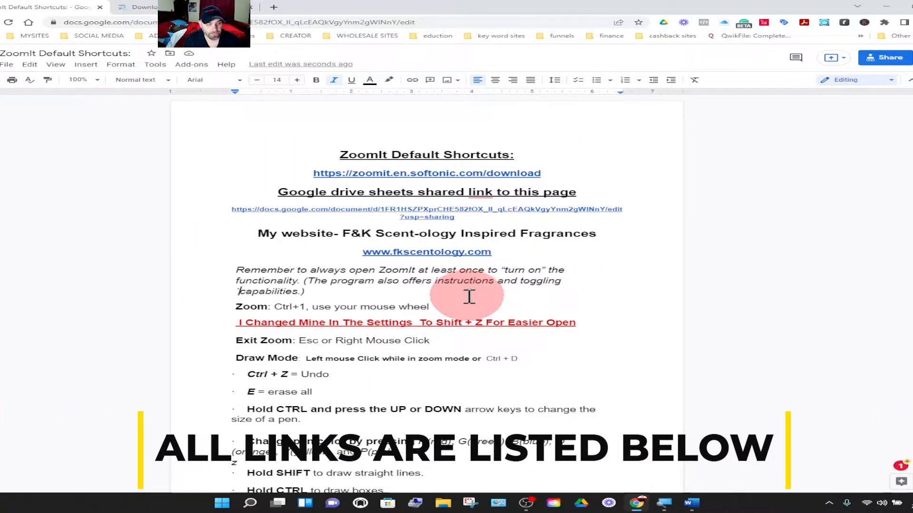
pyautogui.moveTo(499, 209)
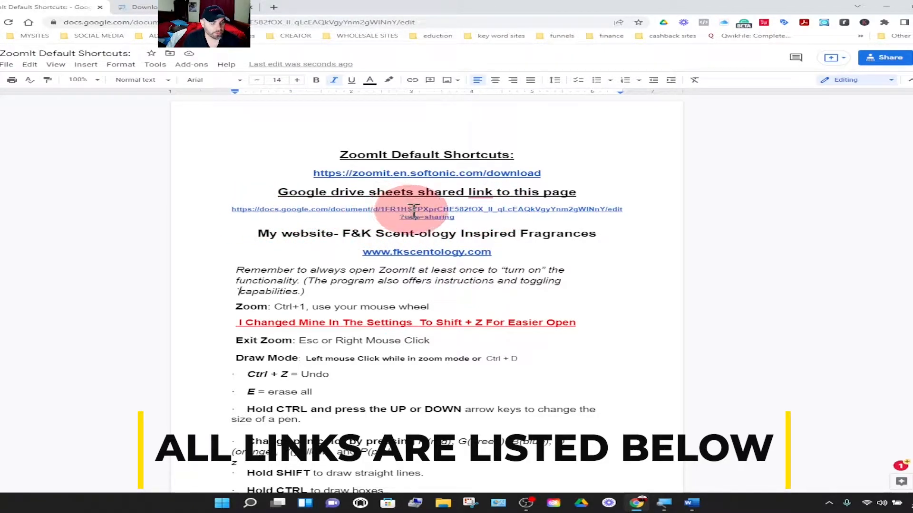
pyautogui.moveTo(637, 221)
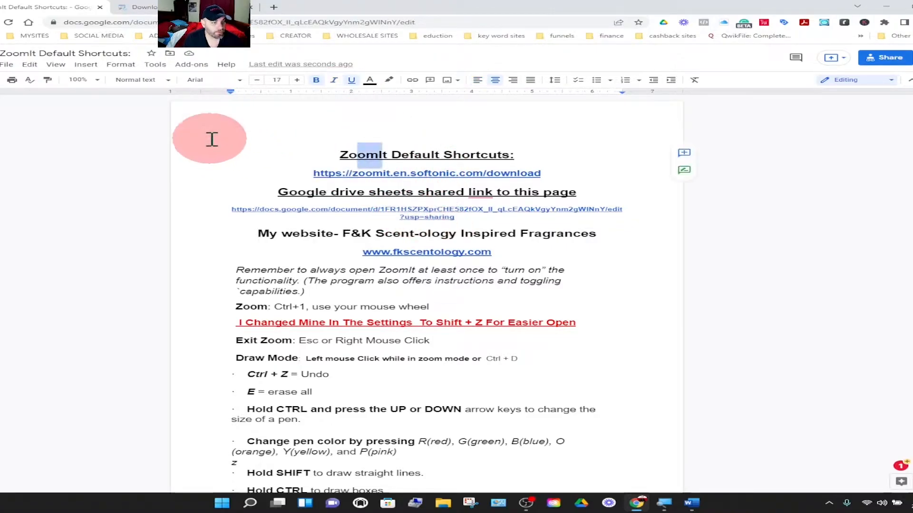
# Glance at the Softonic ZoomIt page, return to the cheat sheet, and bring up ZoomIt's tray menu
pyautogui.click(140, 7)
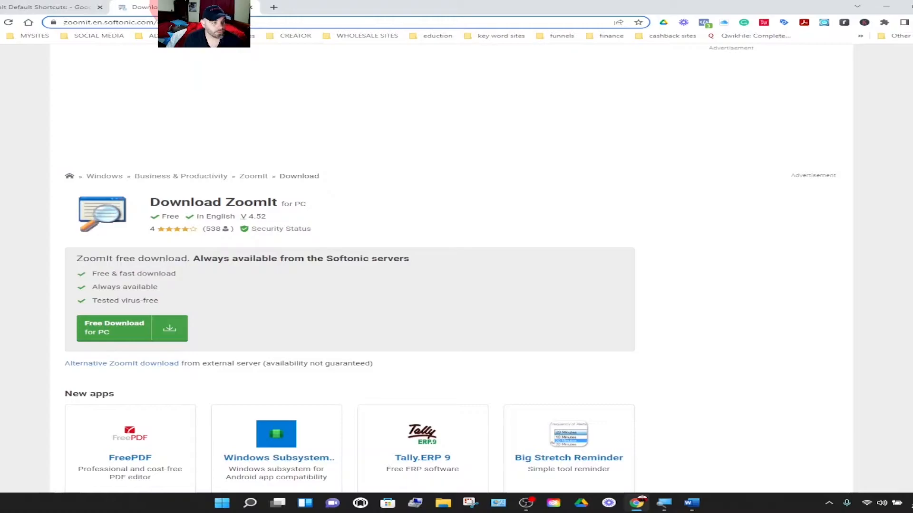
pyautogui.click(131, 328)
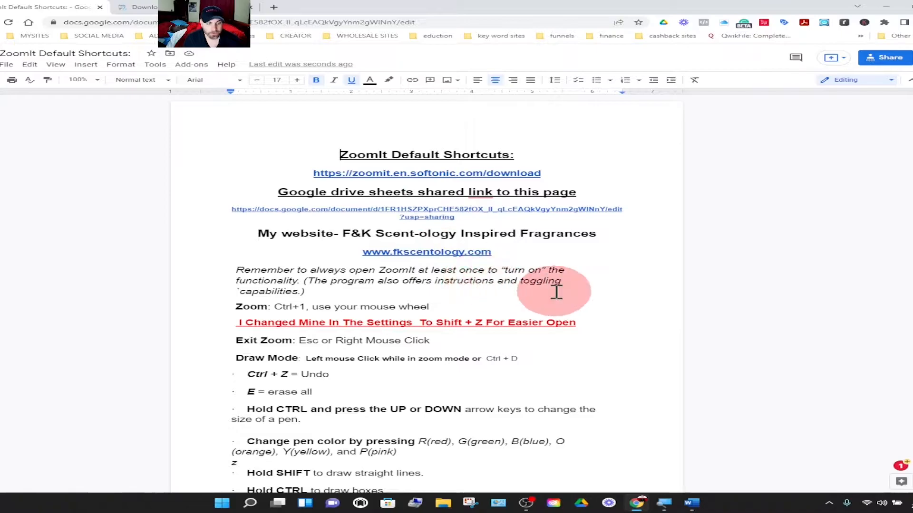
pyautogui.click(834, 503)
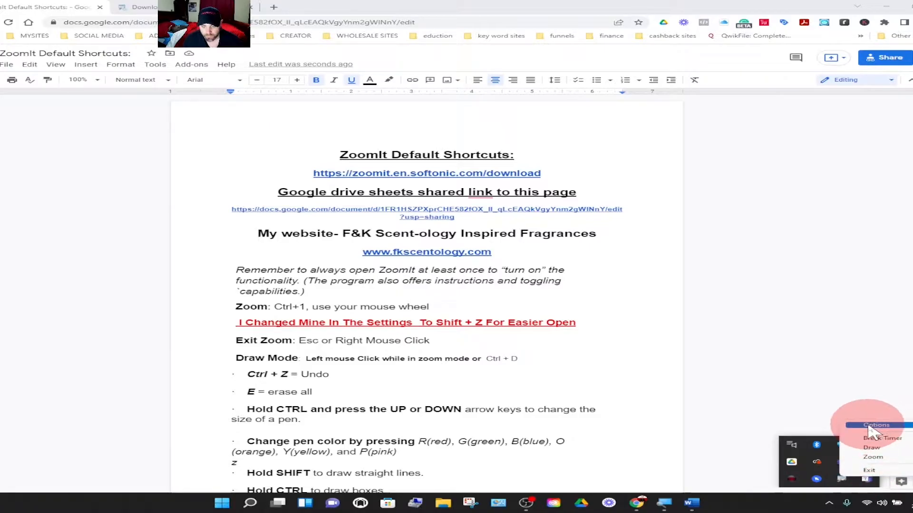
# Review the Zoom settings: Shift + Z toggle, 1.25 initial magnification, animated zoom on
pyautogui.click(875, 425)
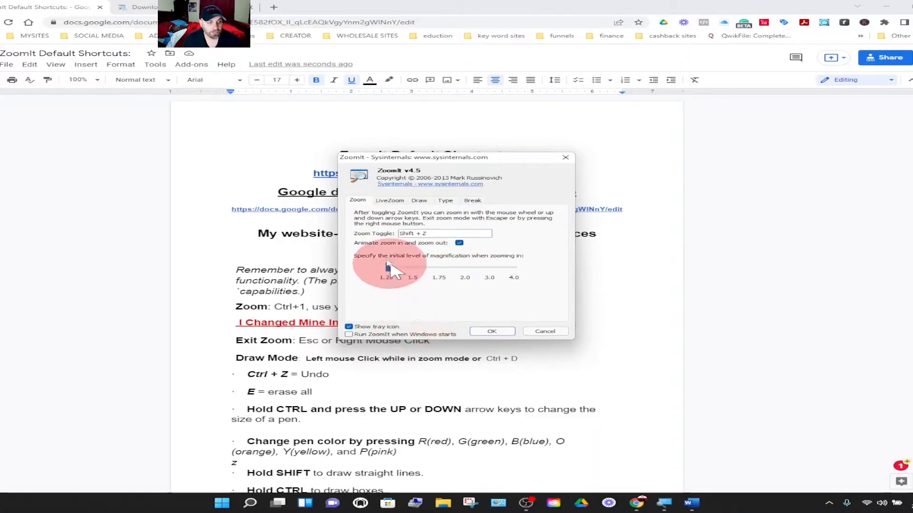
pyautogui.moveTo(390, 241)
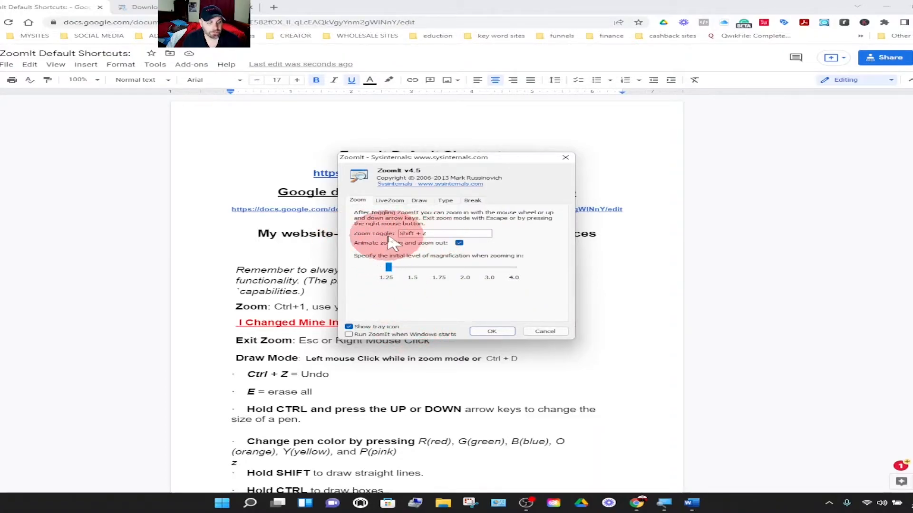
pyautogui.moveTo(405, 244)
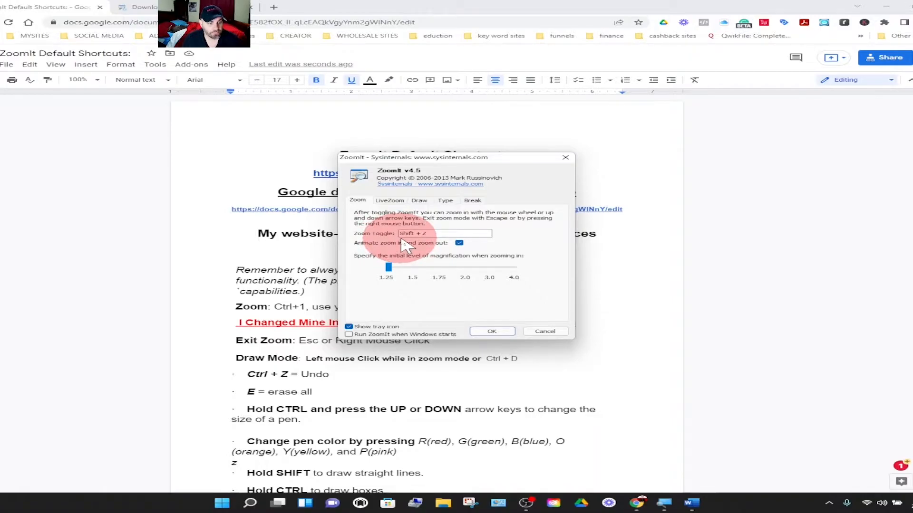
pyautogui.moveTo(411, 247)
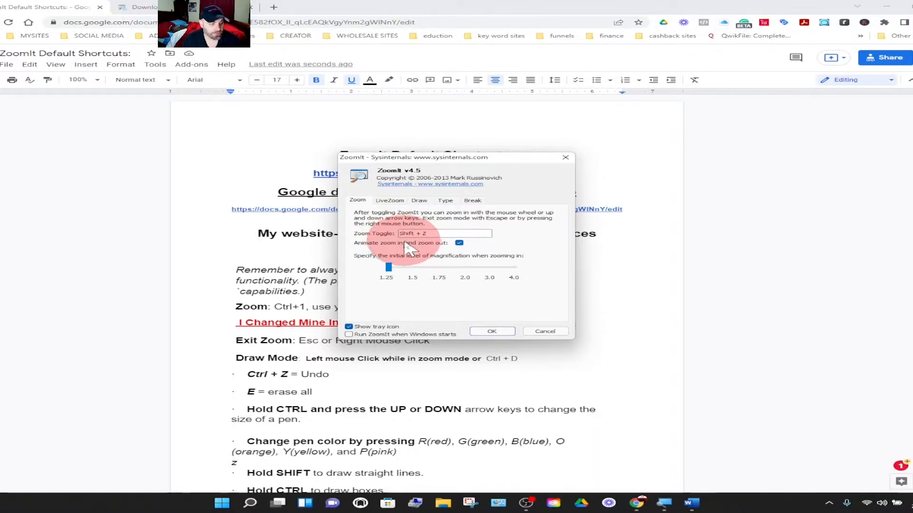
pyautogui.moveTo(302, 307)
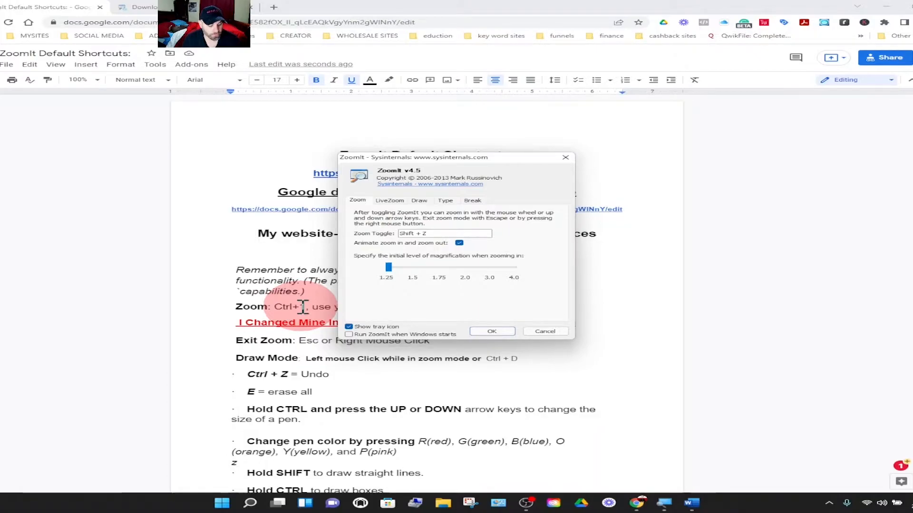
pyautogui.moveTo(258, 281)
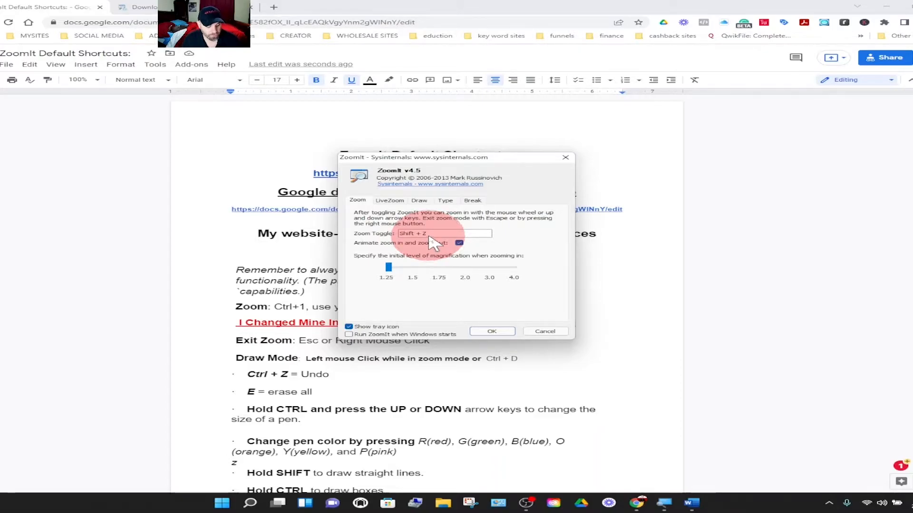
pyautogui.moveTo(209, 279)
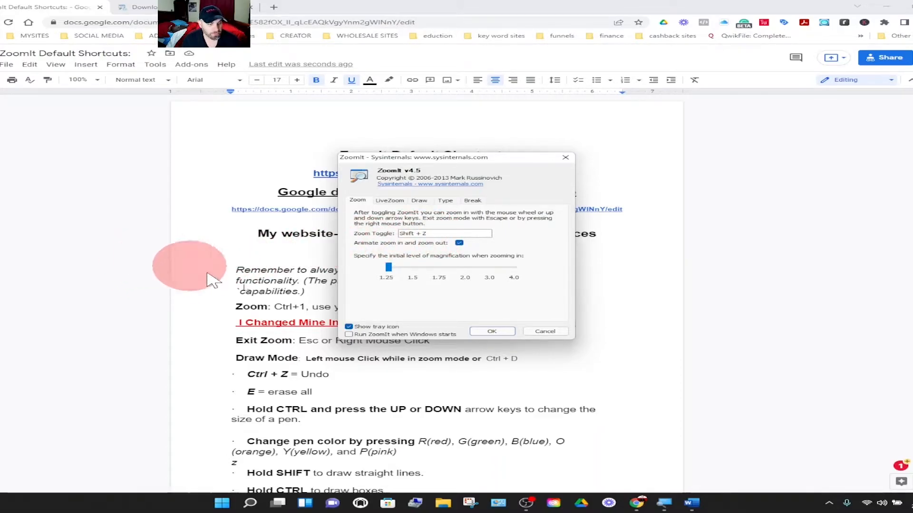
pyautogui.moveTo(422, 274)
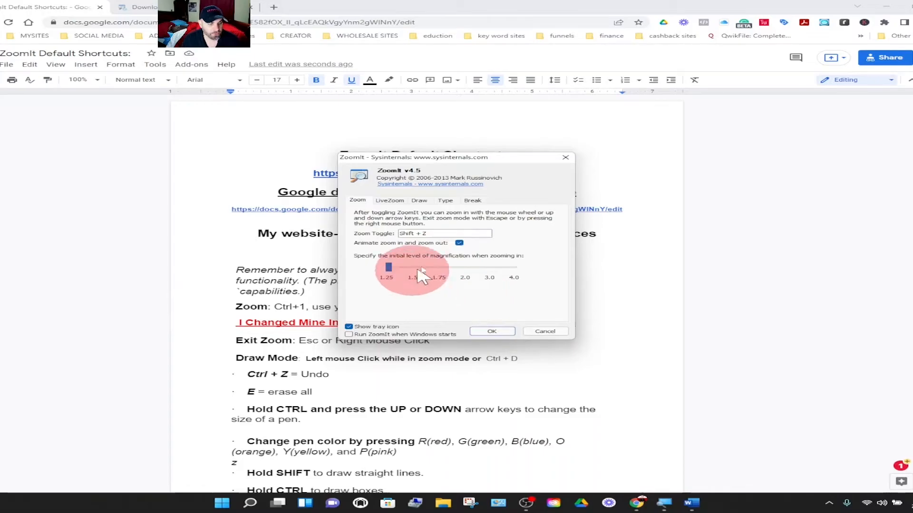
pyautogui.moveTo(346, 273)
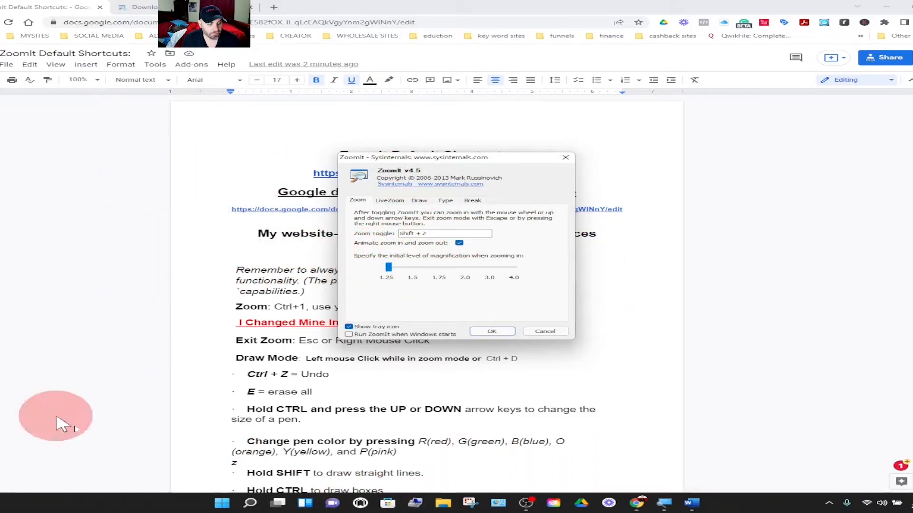
pyautogui.moveTo(123, 251)
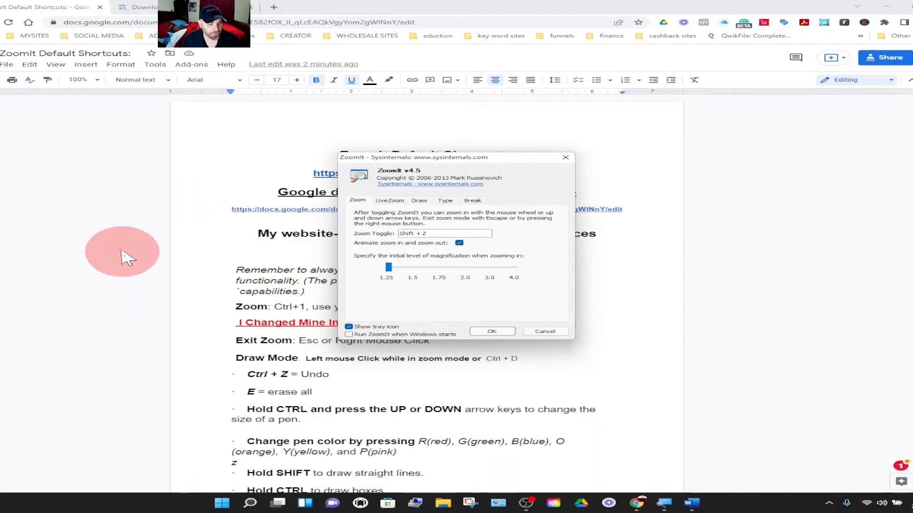
pyautogui.moveTo(189, 323)
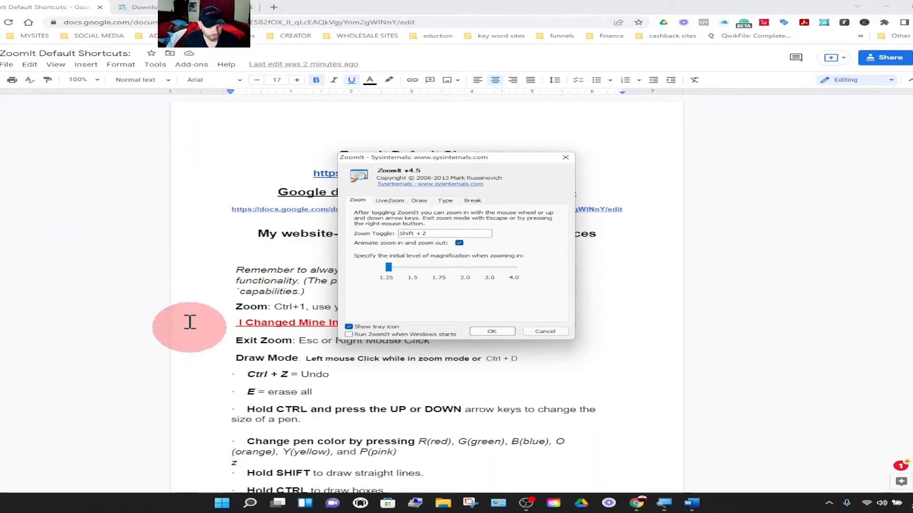
pyautogui.scroll(-3)
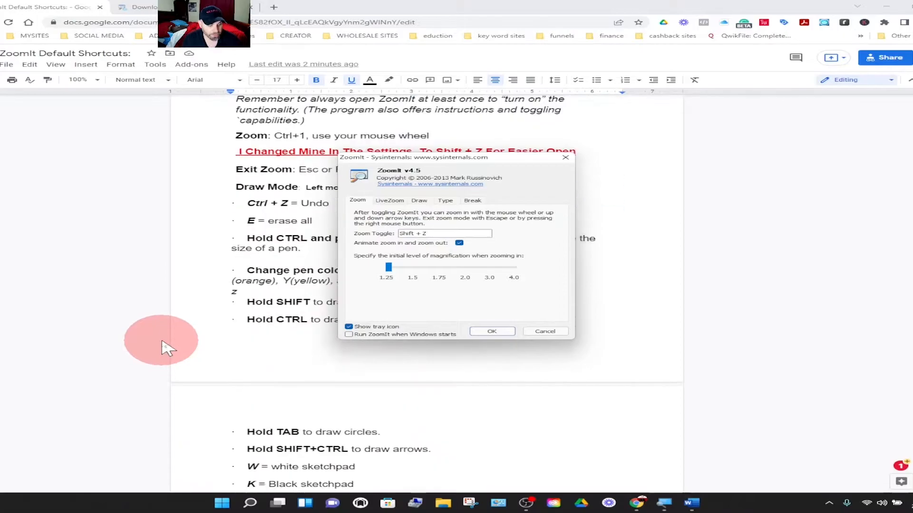
pyautogui.scroll(3)
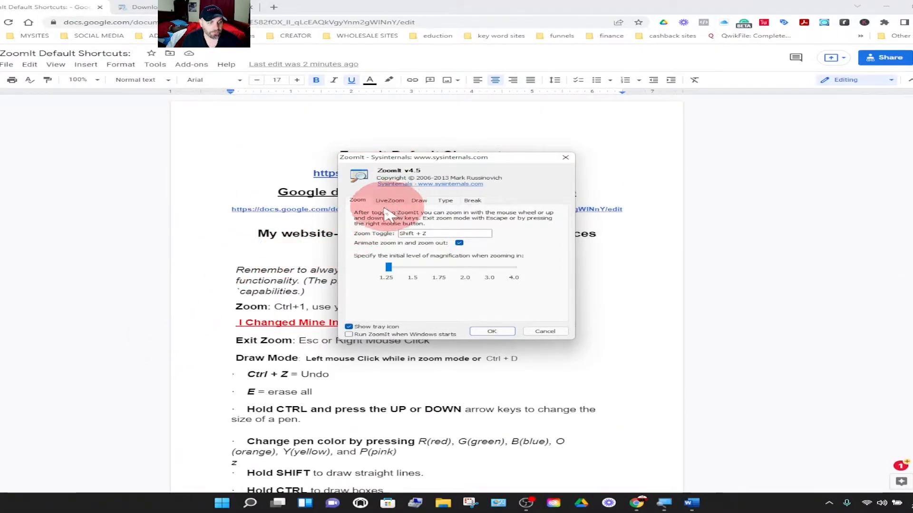
# Page through the LiveZoom, Type and Break settings, ending on the 10-minute break timer
pyautogui.click(390, 201)
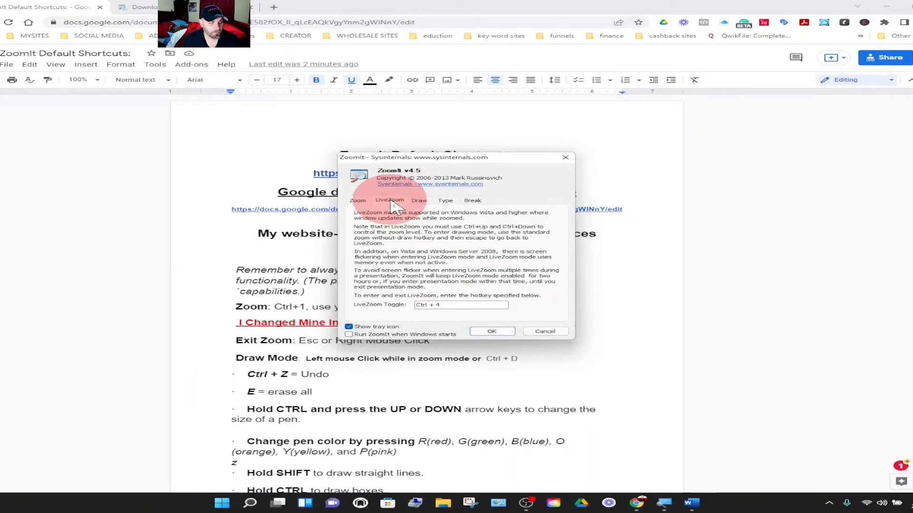
pyautogui.click(445, 200)
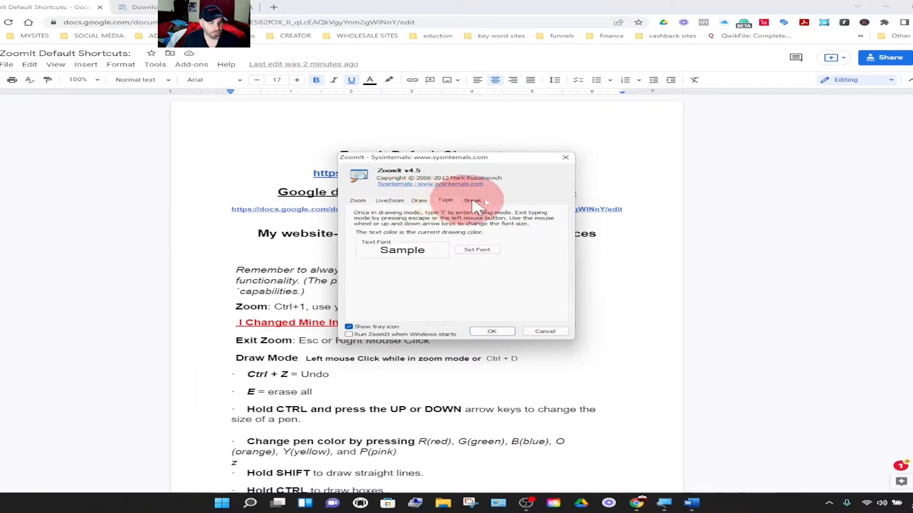
pyautogui.click(473, 201)
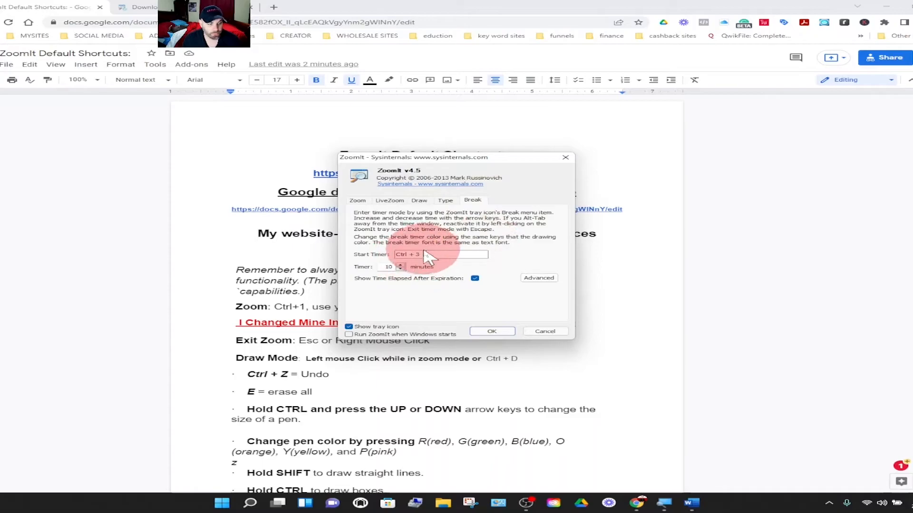
pyautogui.moveTo(559, 184)
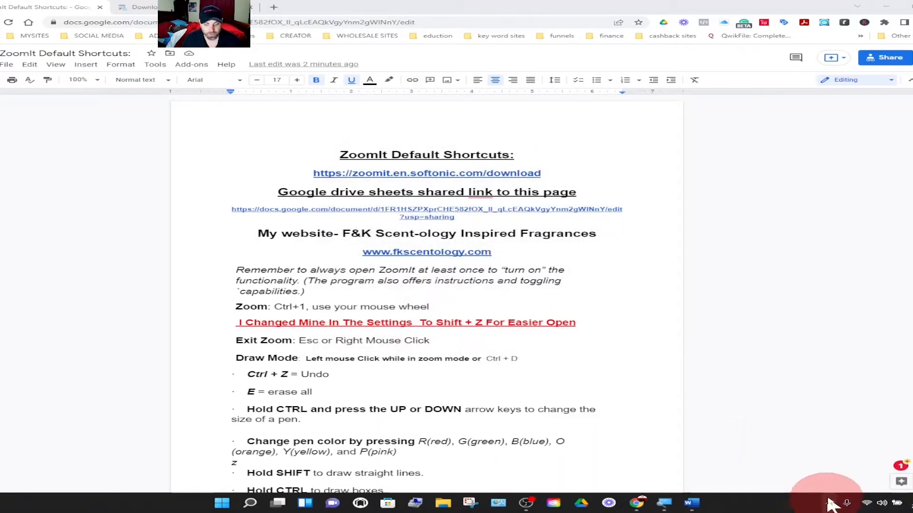
pyautogui.click(829, 504)
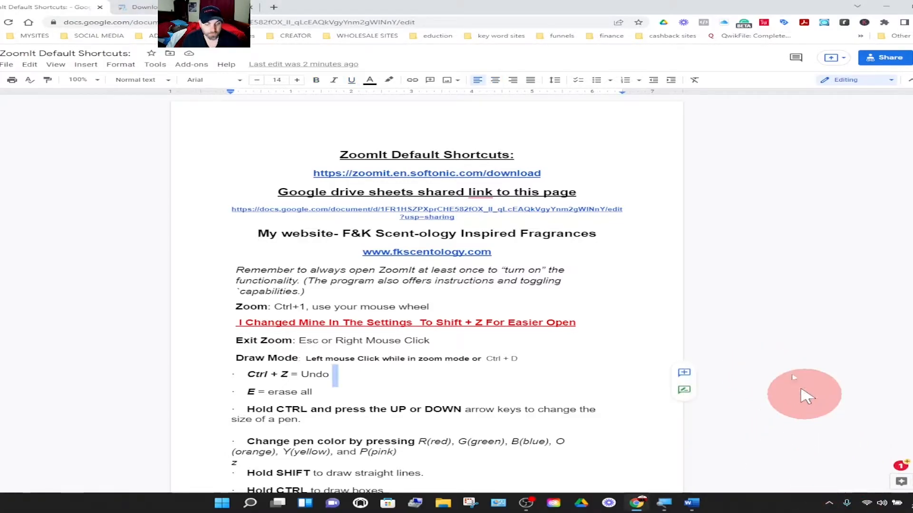
pyautogui.moveTo(789, 376)
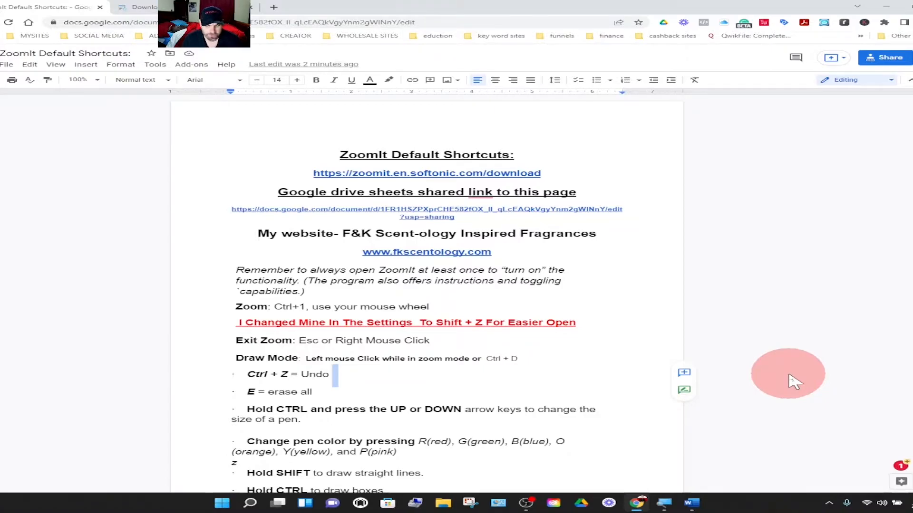
pyautogui.moveTo(189, 247)
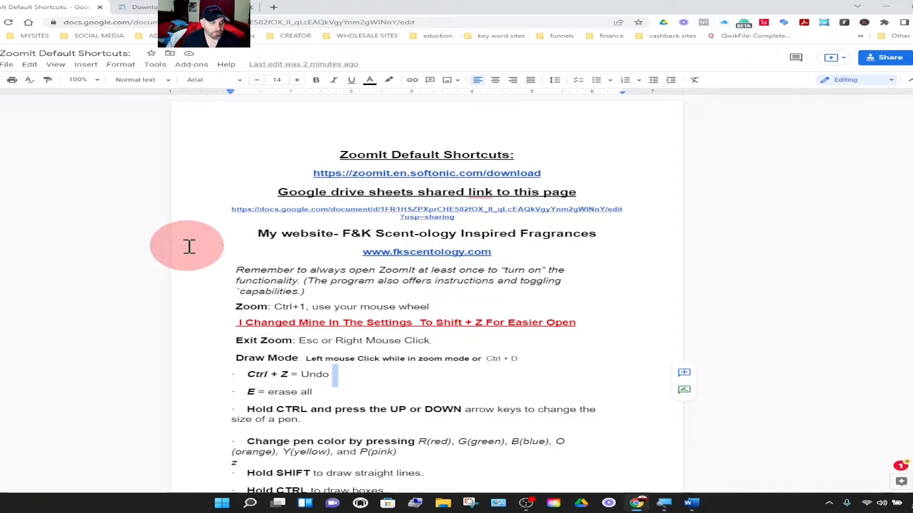
pyautogui.moveTo(527, 169)
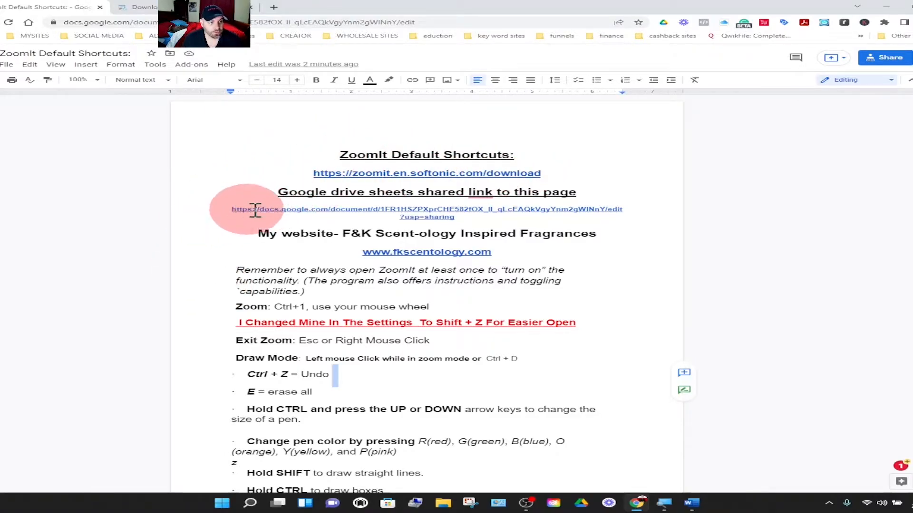
pyautogui.moveTo(573, 324)
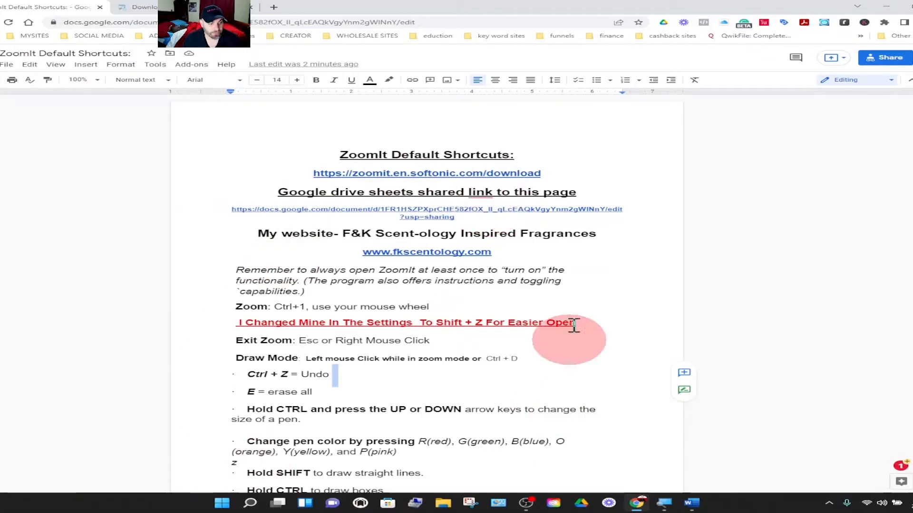
pyautogui.moveTo(417, 216)
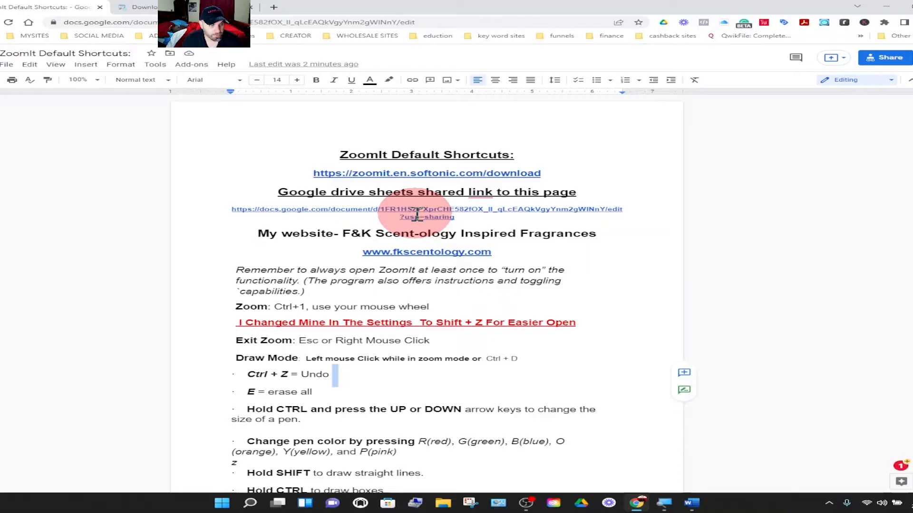
pyautogui.moveTo(315, 226)
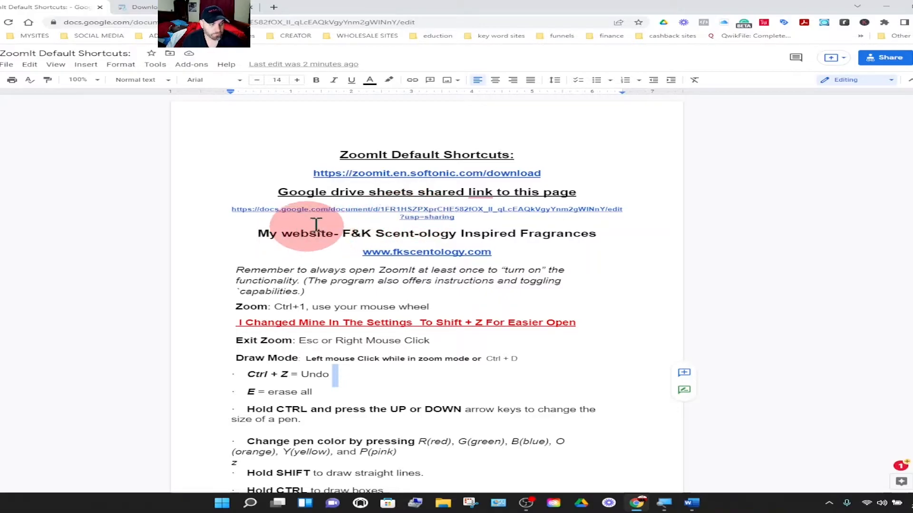
pyautogui.moveTo(402, 227)
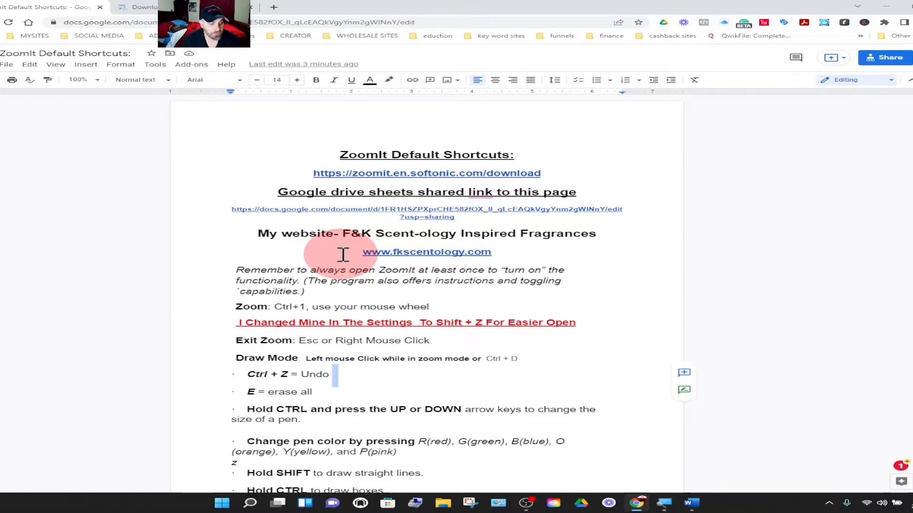
pyautogui.moveTo(343, 285)
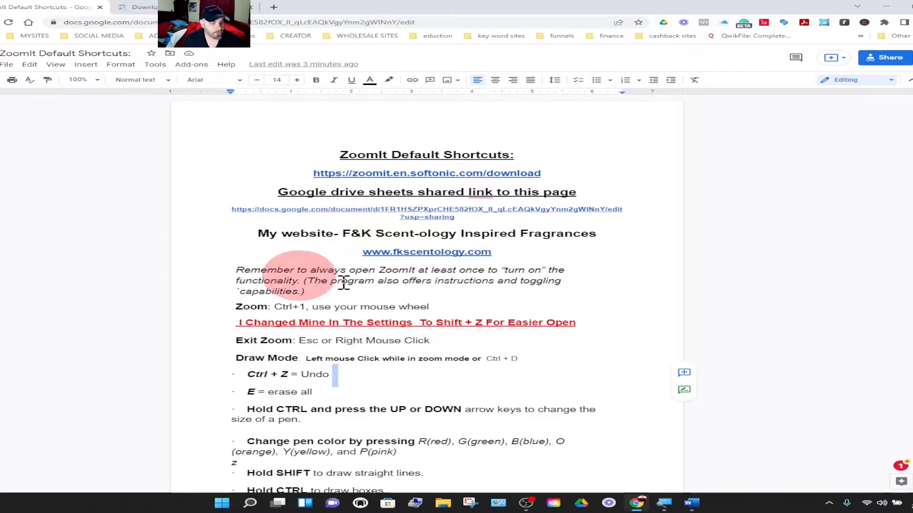
pyautogui.moveTo(216, 247)
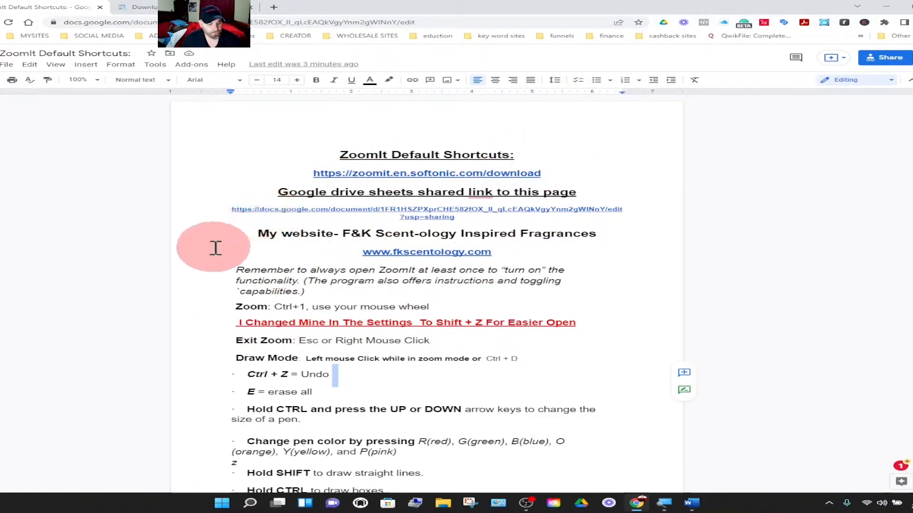
pyautogui.moveTo(227, 317)
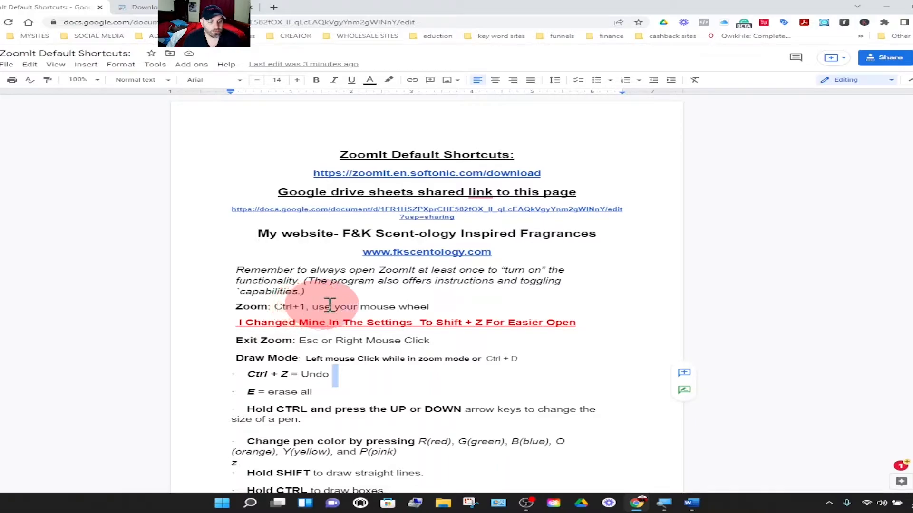
pyautogui.moveTo(153, 281)
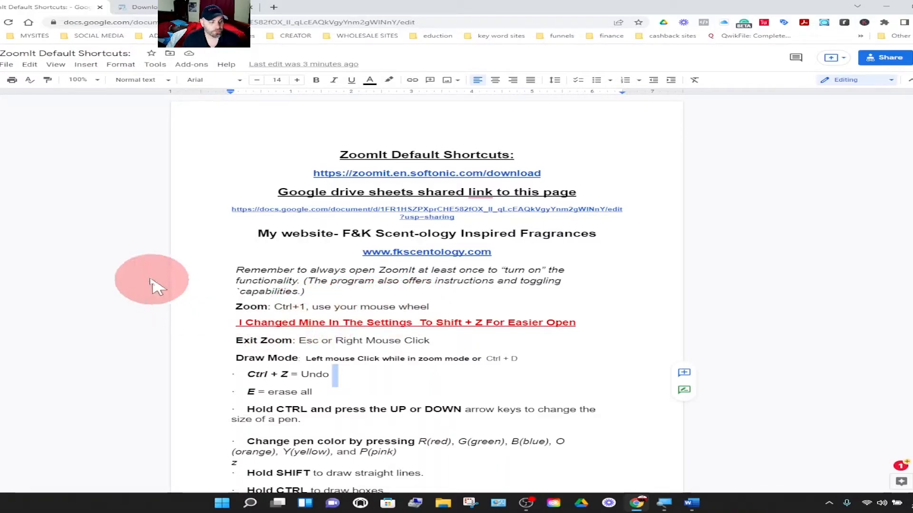
pyautogui.moveTo(83, 274)
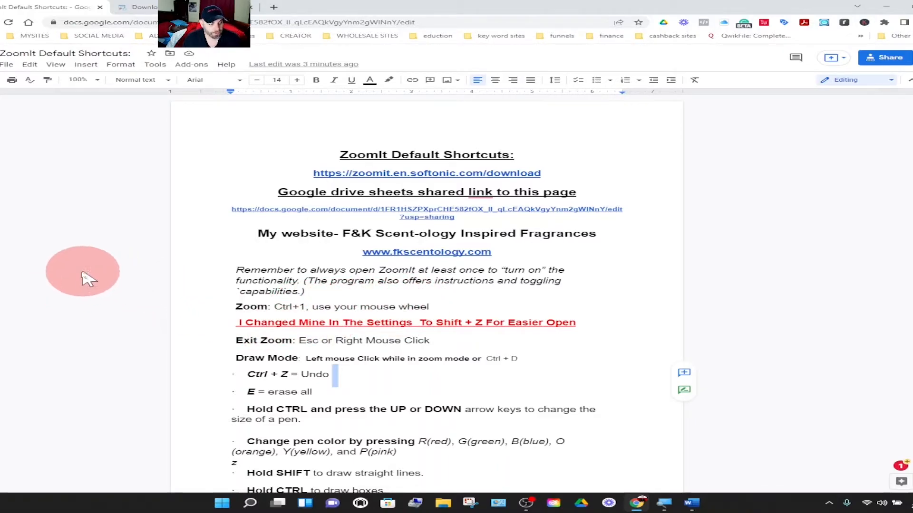
pyautogui.moveTo(55, 276)
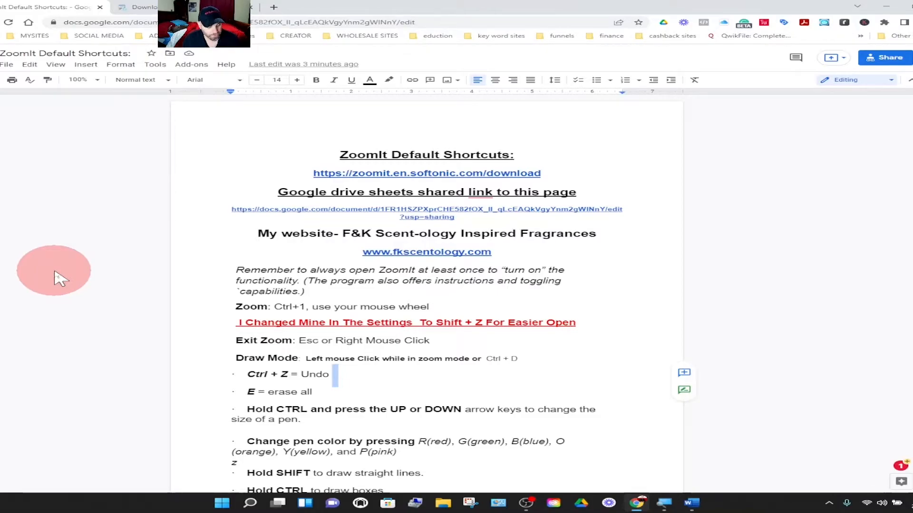
pyautogui.moveTo(113, 293)
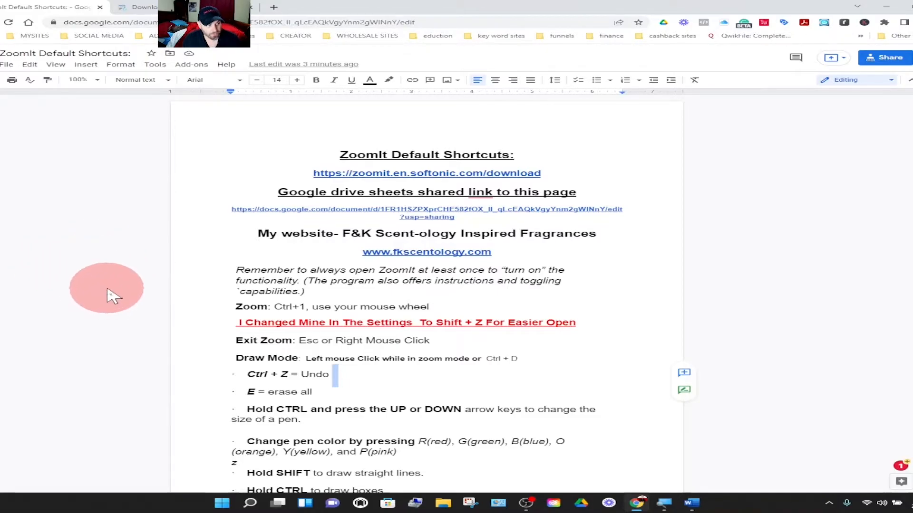
pyautogui.moveTo(102, 291)
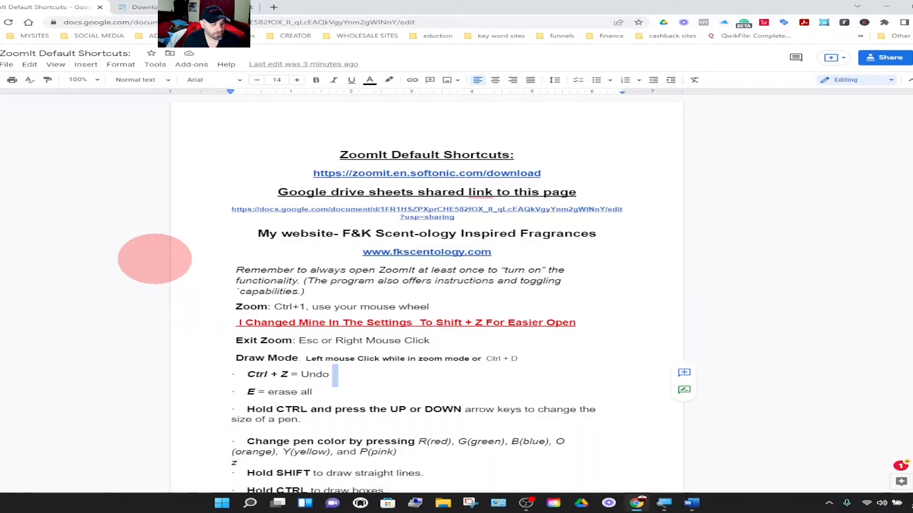
pyautogui.moveTo(118, 242)
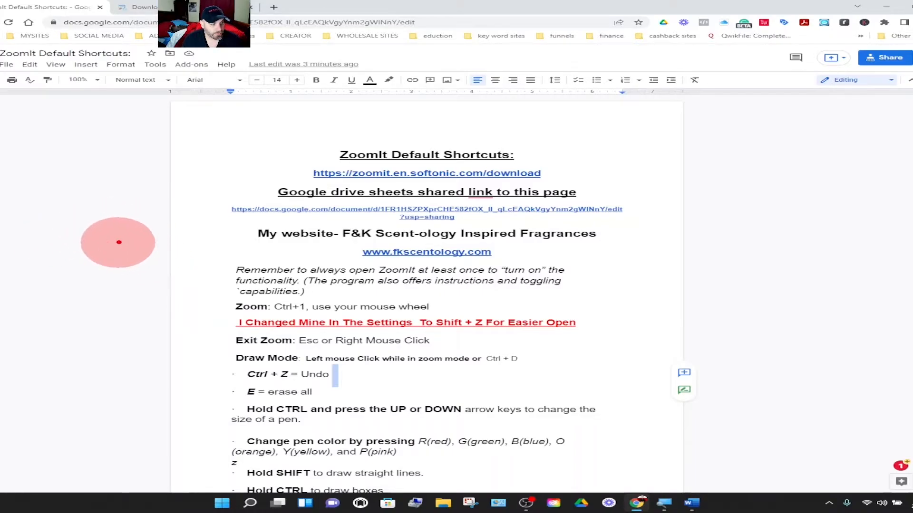
pyautogui.moveTo(91, 248)
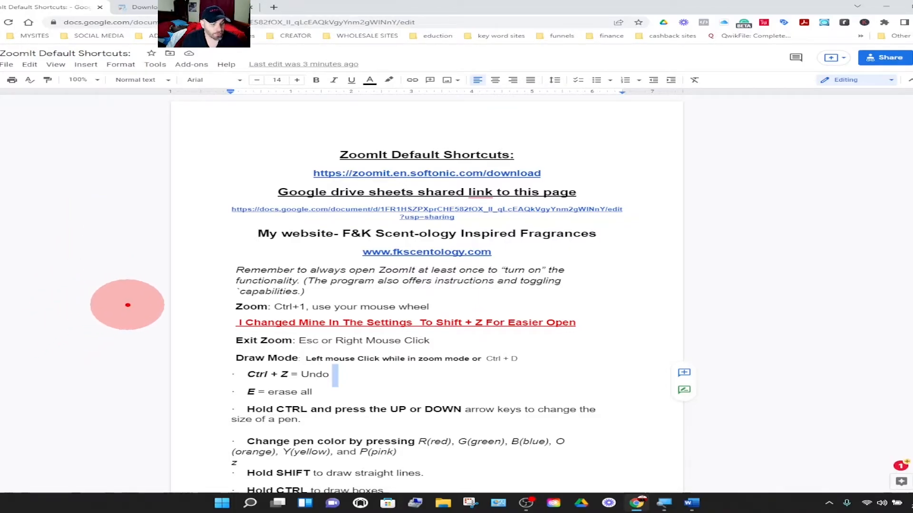
pyautogui.moveTo(155, 298)
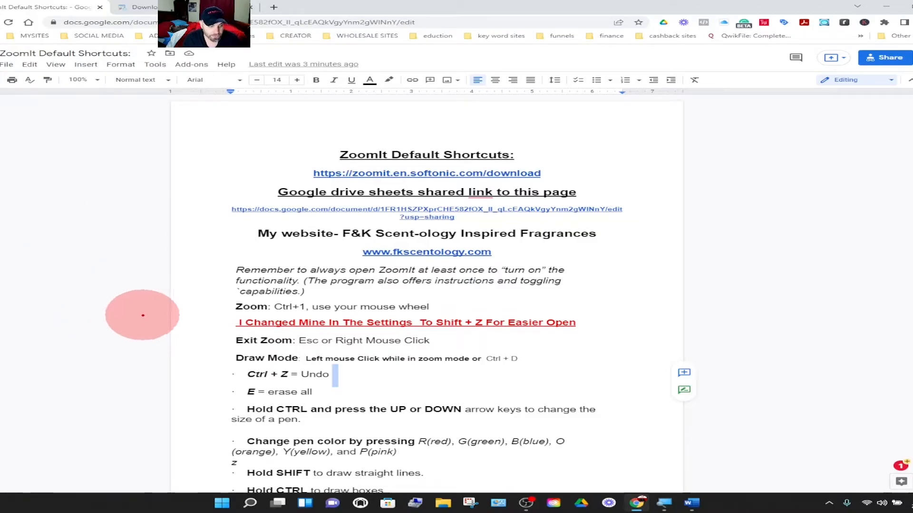
pyautogui.moveTo(340, 408)
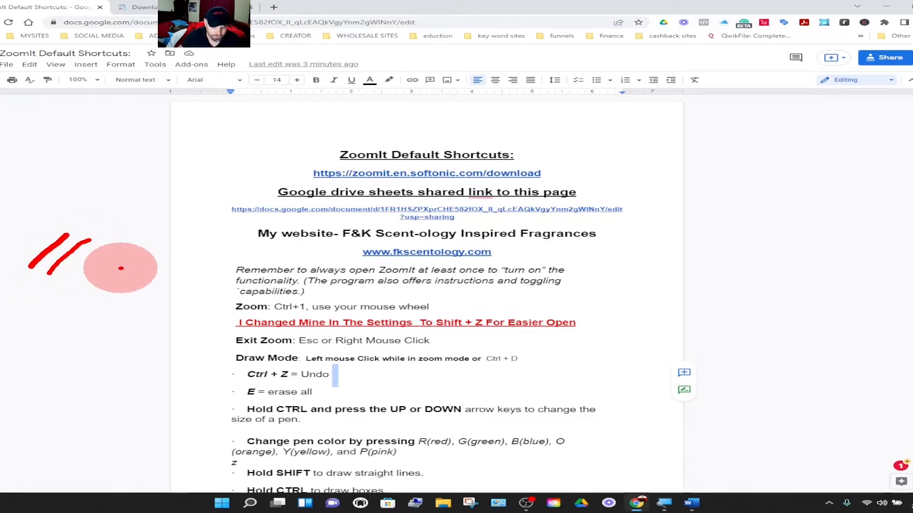
pyautogui.moveTo(329, 314)
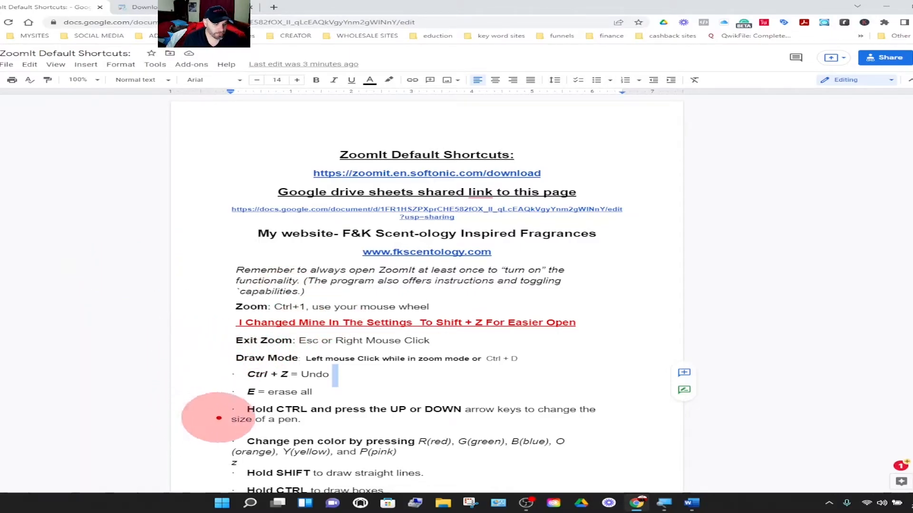
pyautogui.moveTo(301, 452)
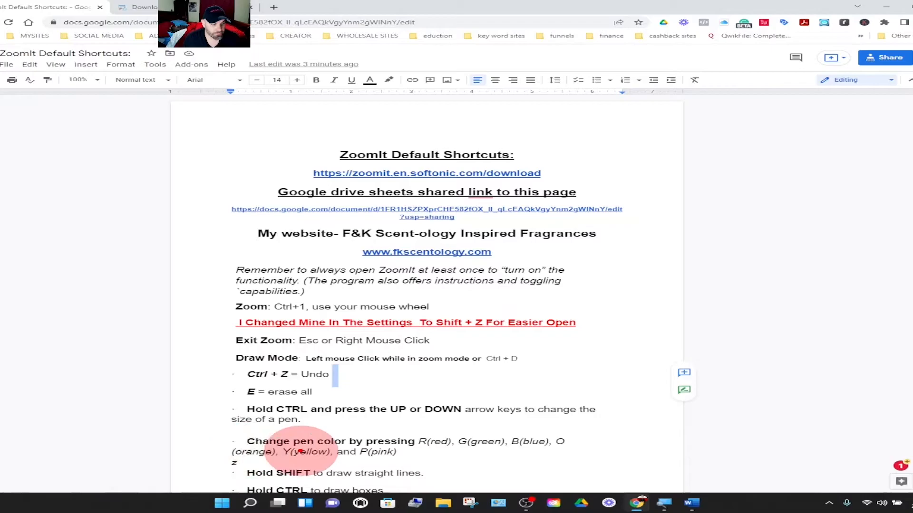
pyautogui.moveTo(425, 445)
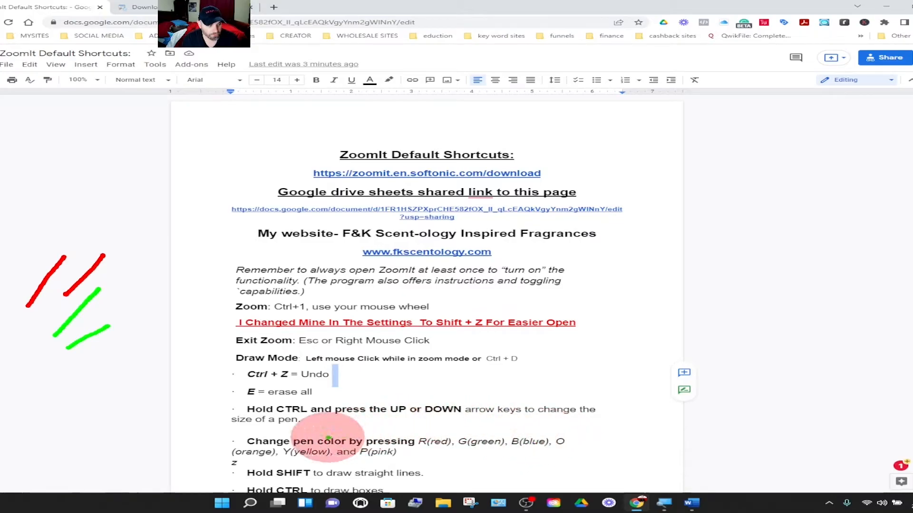
pyautogui.moveTo(216, 408)
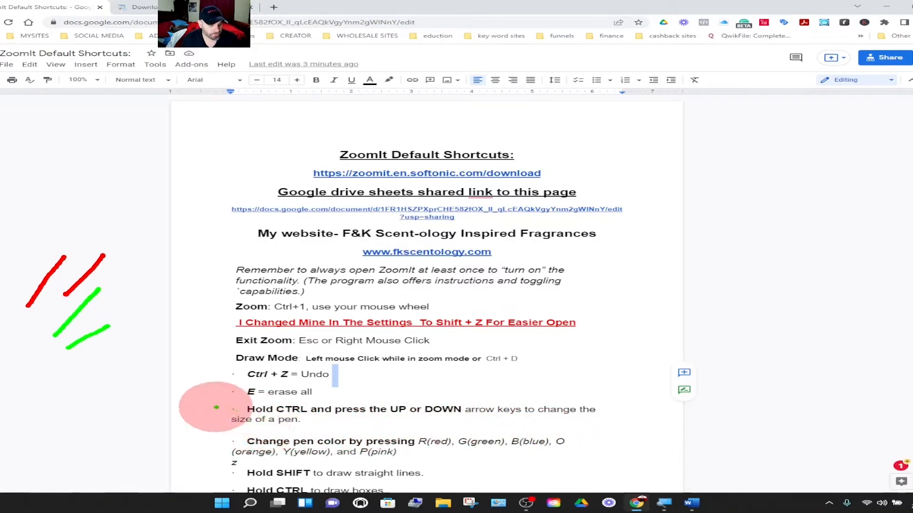
pyautogui.moveTo(396, 442)
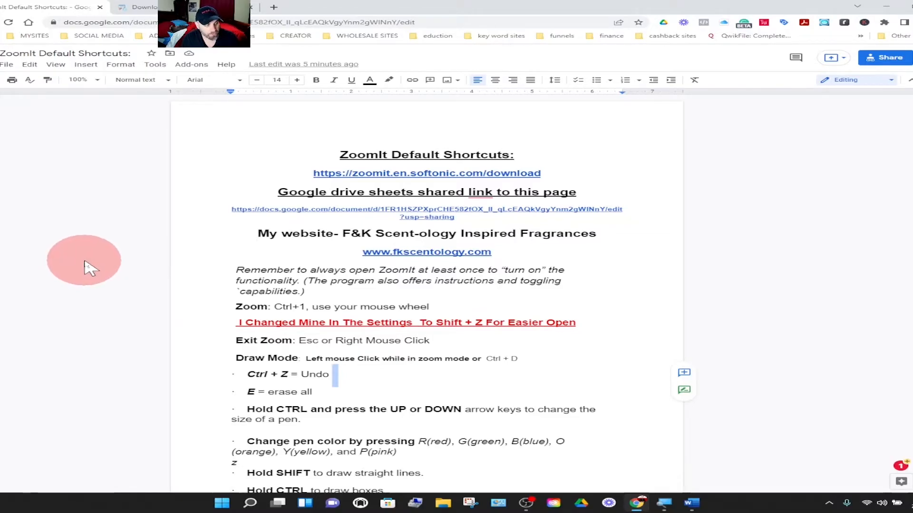
pyautogui.scroll(-3)
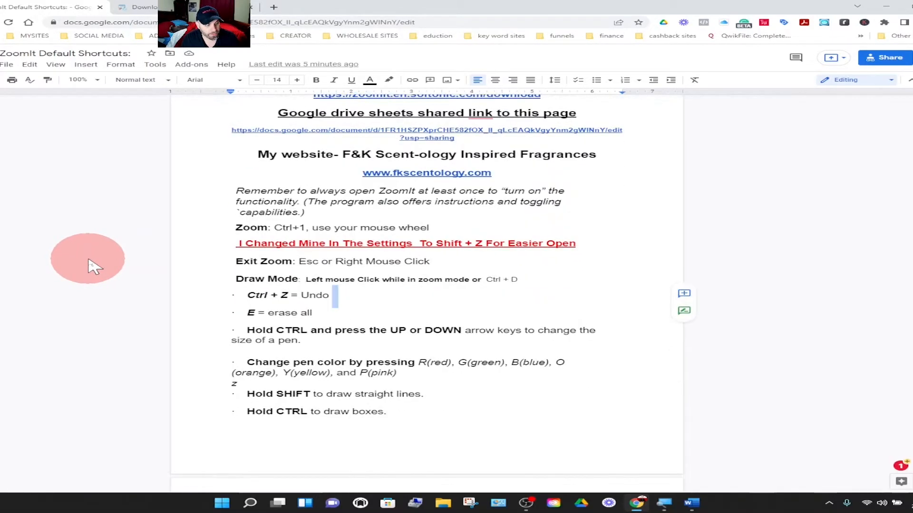
pyautogui.scroll(-3)
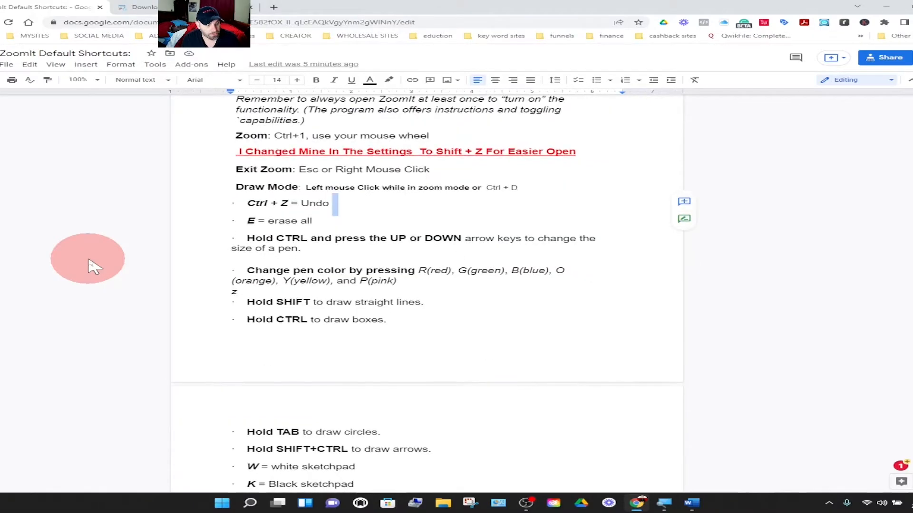
pyautogui.moveTo(122, 277)
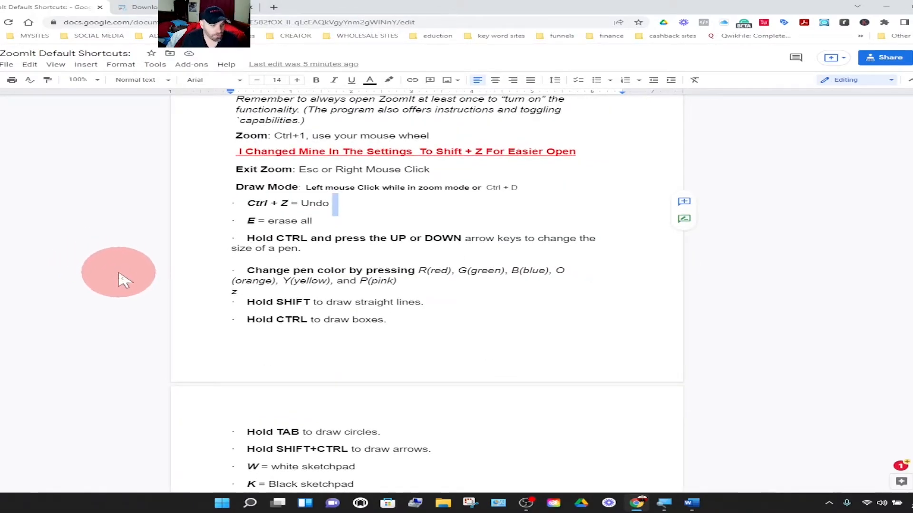
pyautogui.scroll(-3)
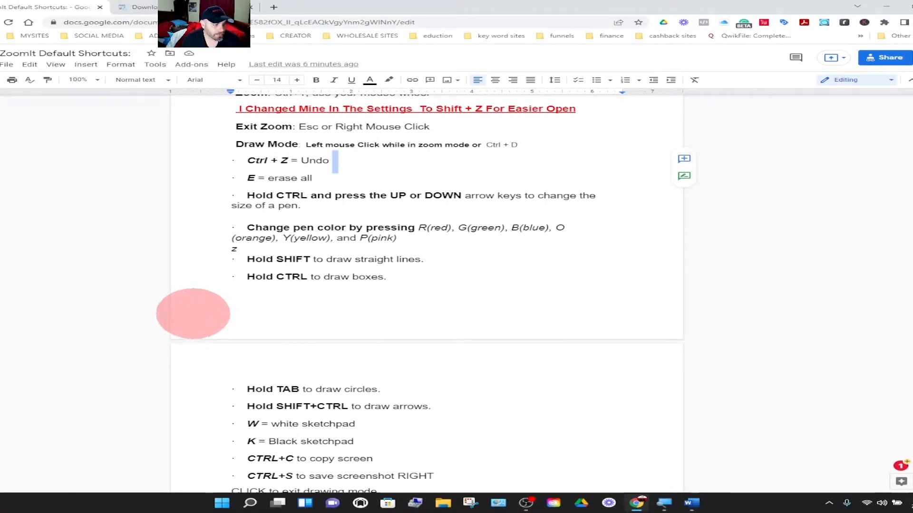
pyautogui.moveTo(107, 294)
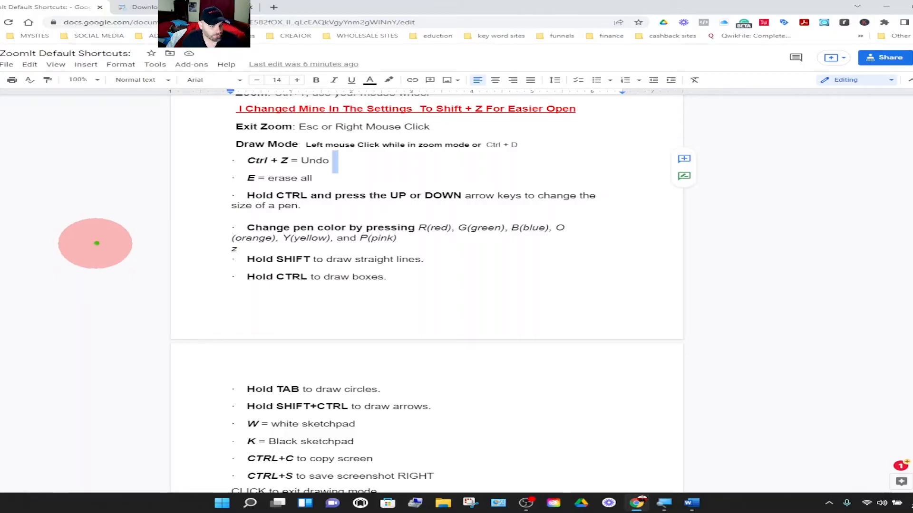
pyautogui.moveTo(42, 268)
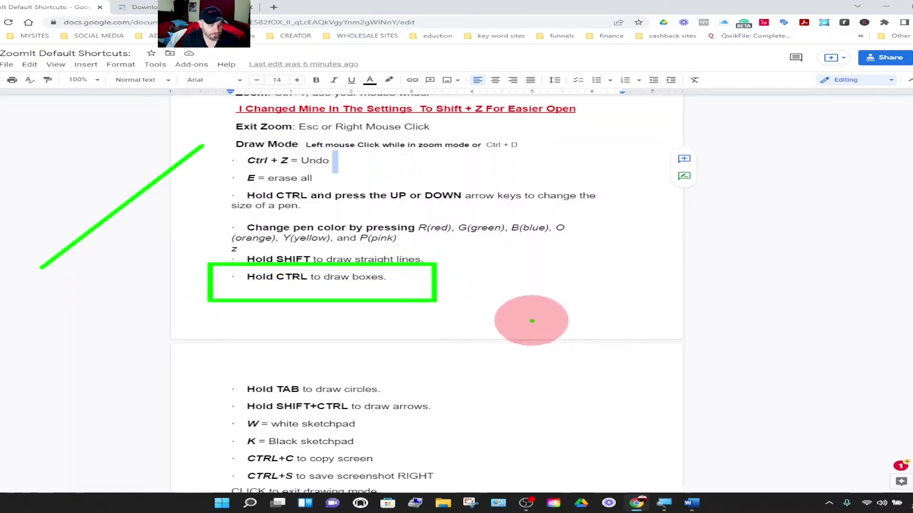
pyautogui.moveTo(99, 348)
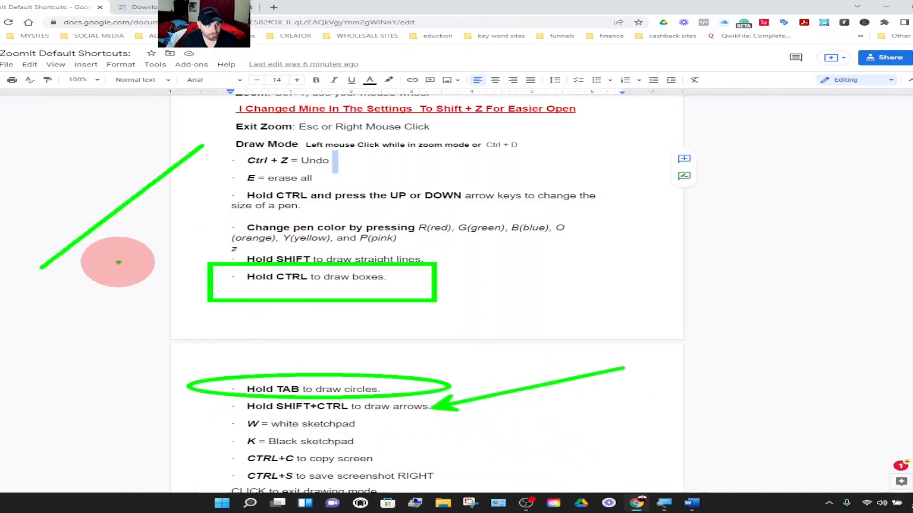
pyautogui.moveTo(253, 237)
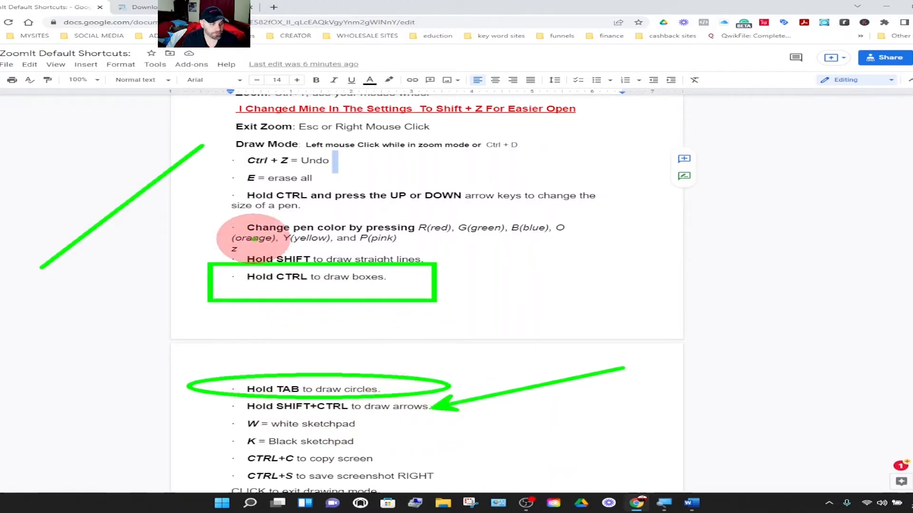
pyautogui.moveTo(95, 257)
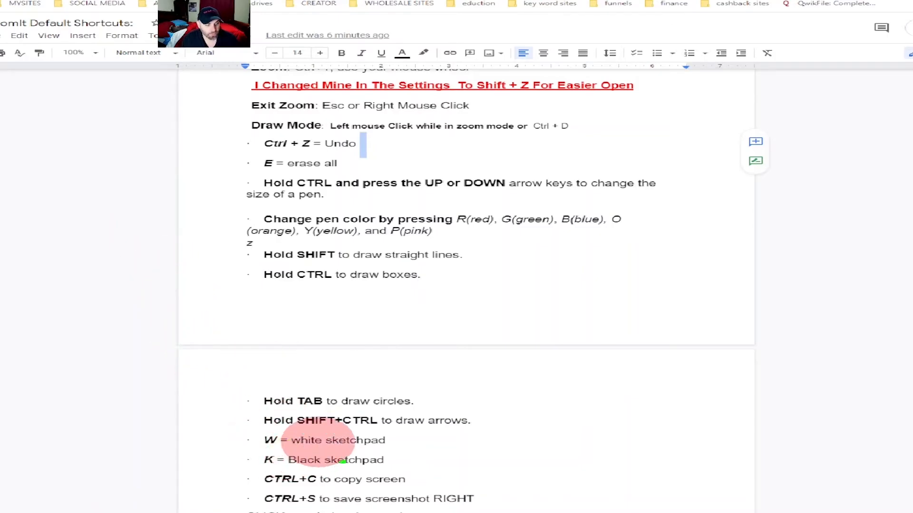
pyautogui.moveTo(268, 396)
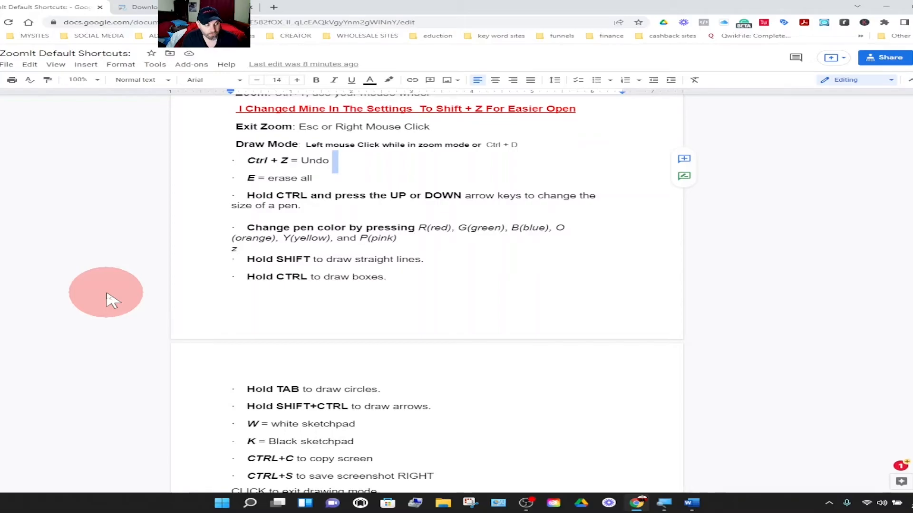
pyautogui.moveTo(132, 285)
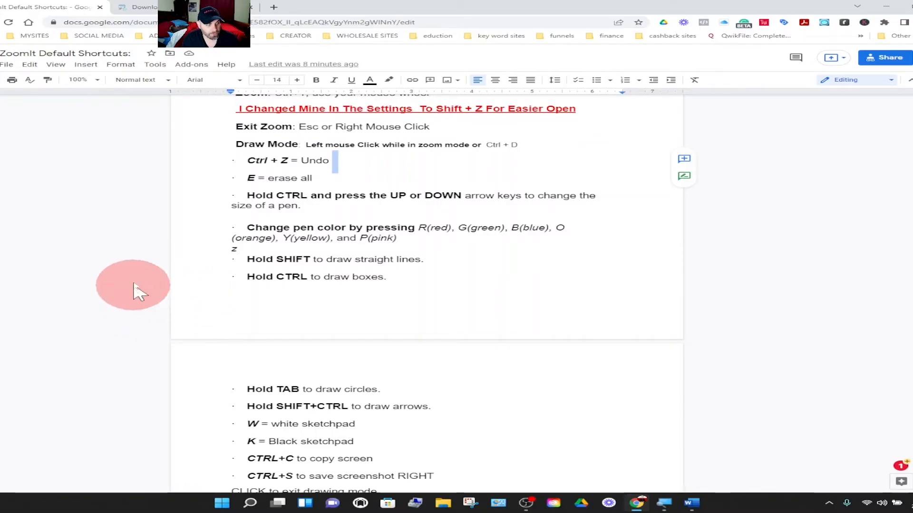
# Write 'hi' in large green typed text beside the second page's shortcuts, then clear it
pyautogui.scroll(-3)
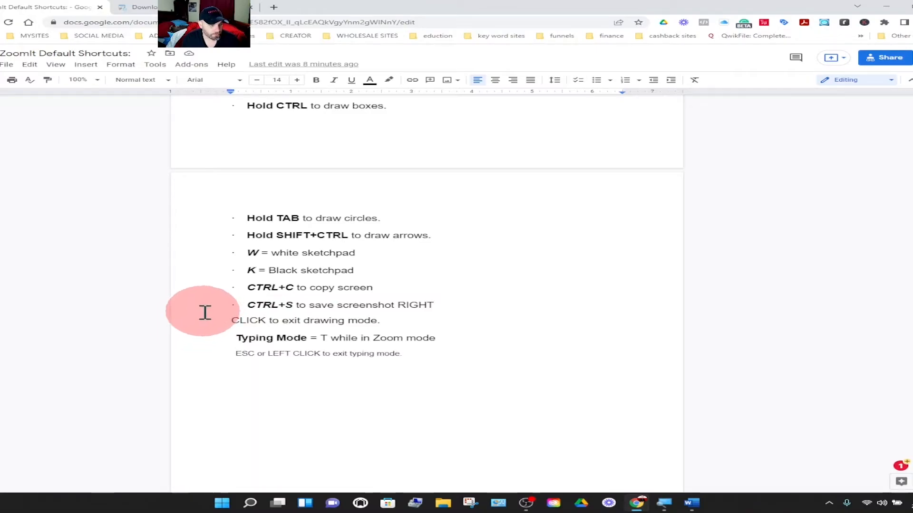
pyautogui.moveTo(99, 291)
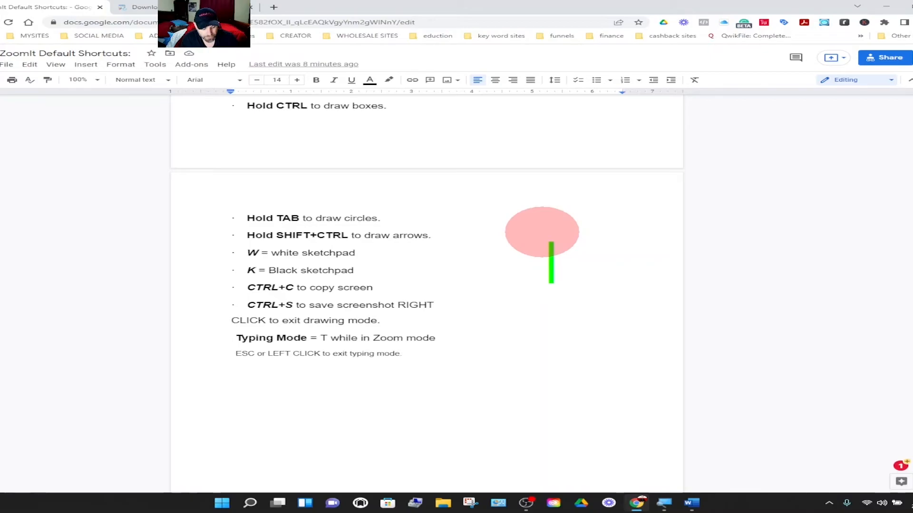
pyautogui.write('hi')
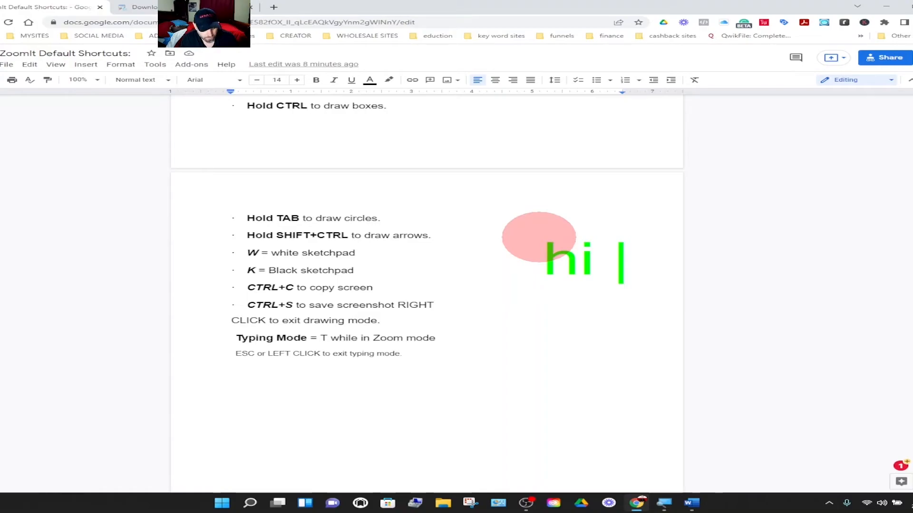
pyautogui.write('e')
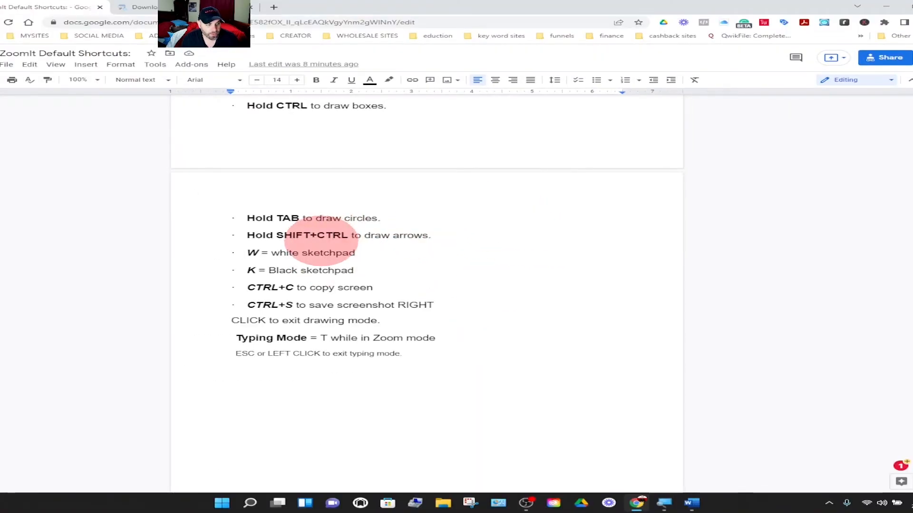
pyautogui.moveTo(149, 262)
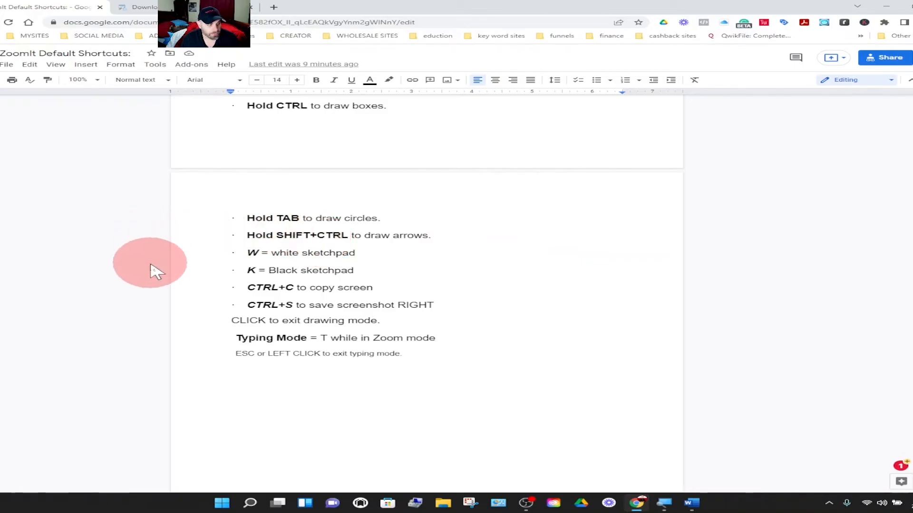
pyautogui.moveTo(341, 235)
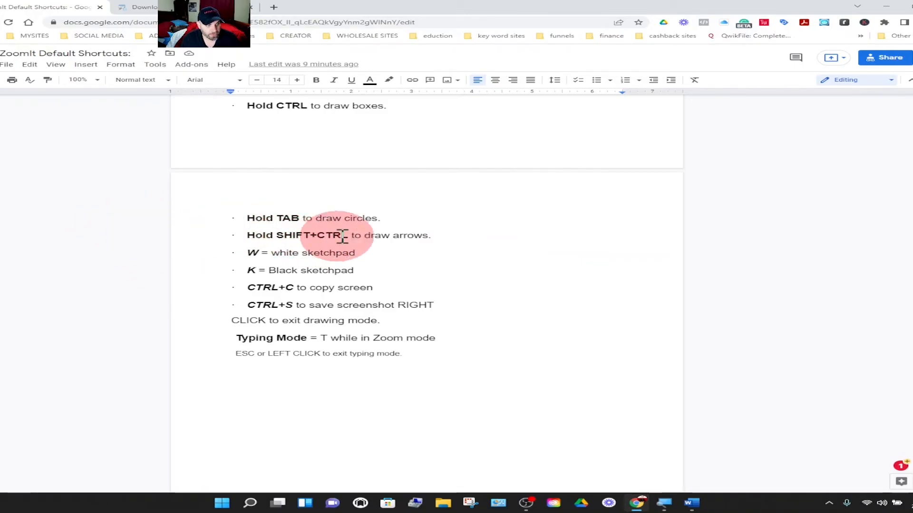
pyautogui.scroll(3)
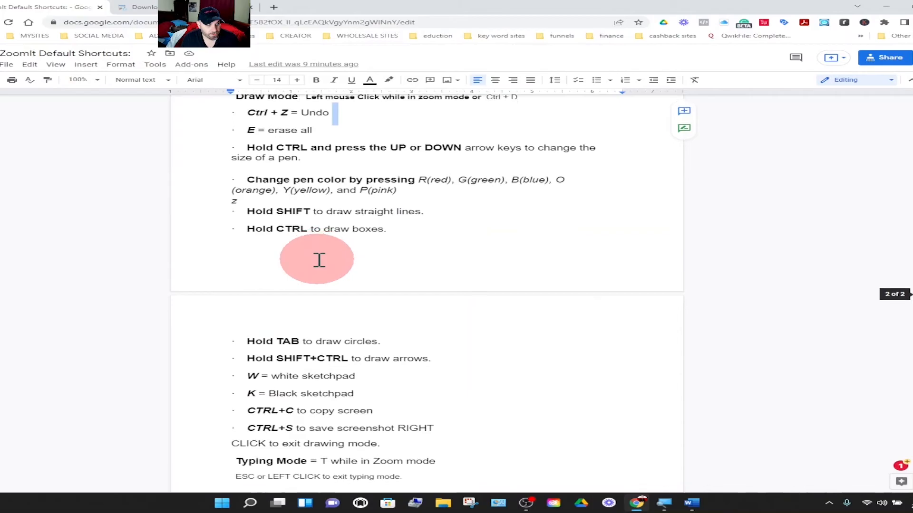
pyautogui.scroll(-3)
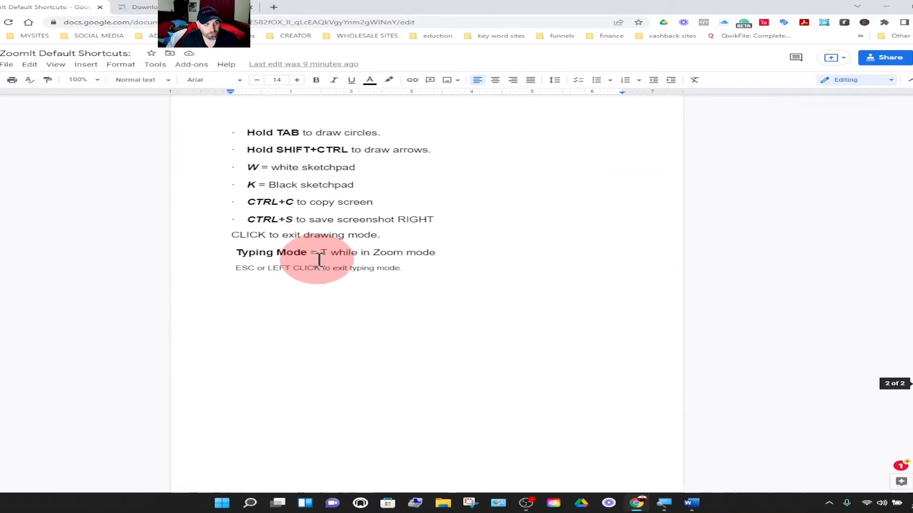
pyautogui.scroll(3)
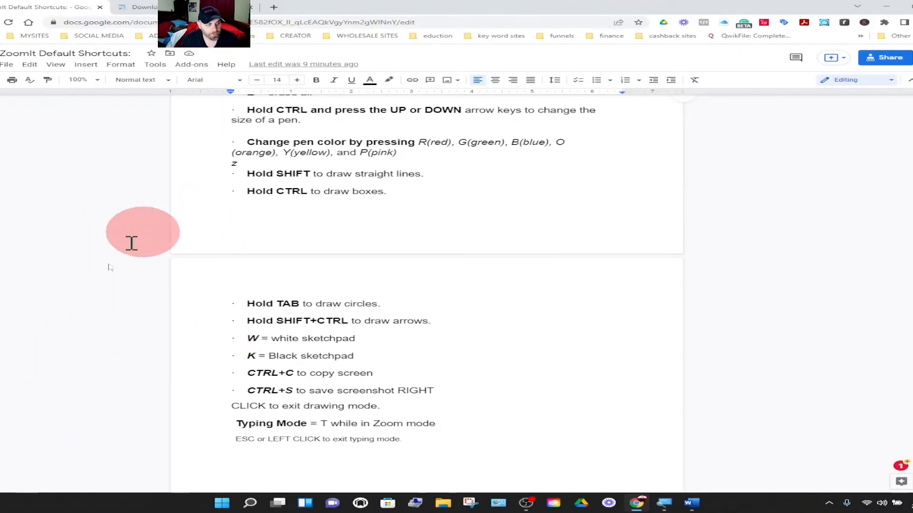
pyautogui.scroll(3)
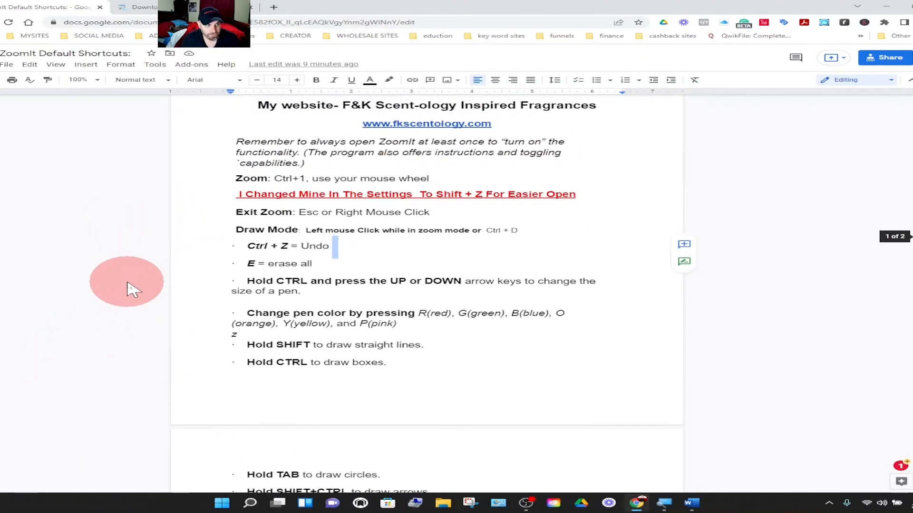
pyautogui.scroll(3)
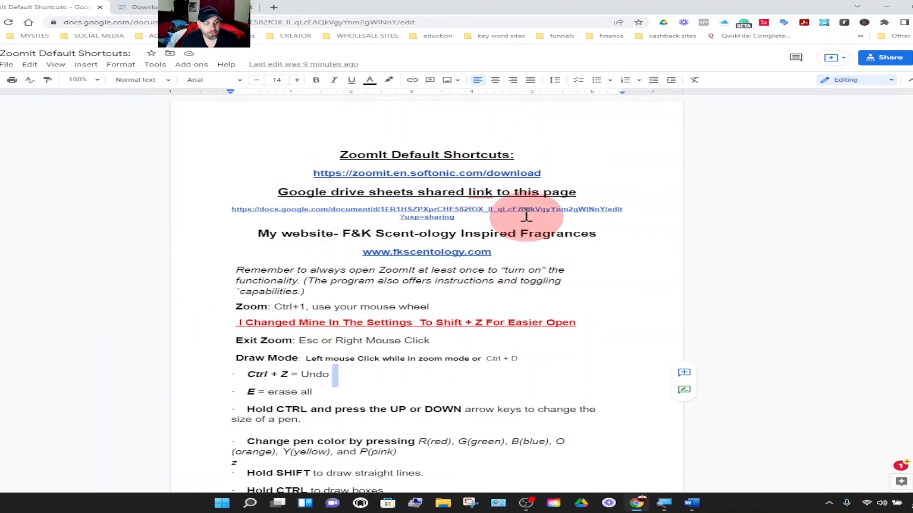
pyautogui.scroll(-3)
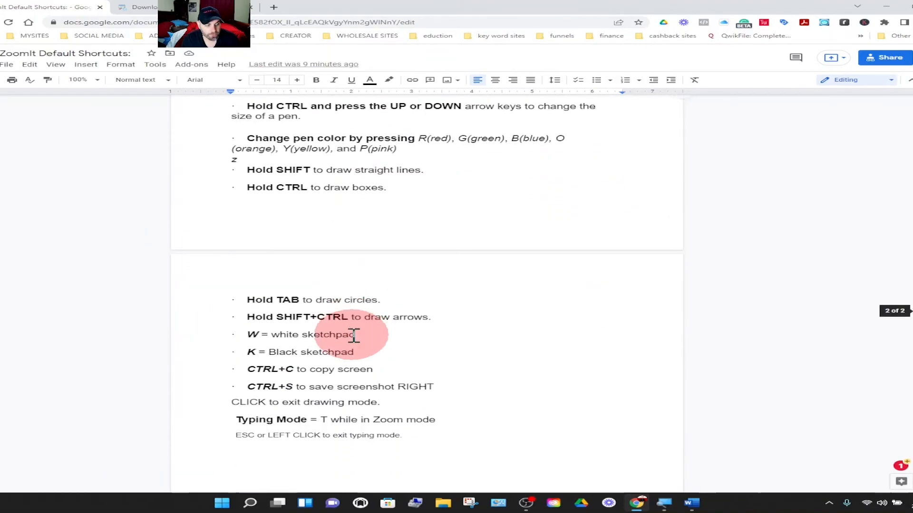
pyautogui.scroll(3)
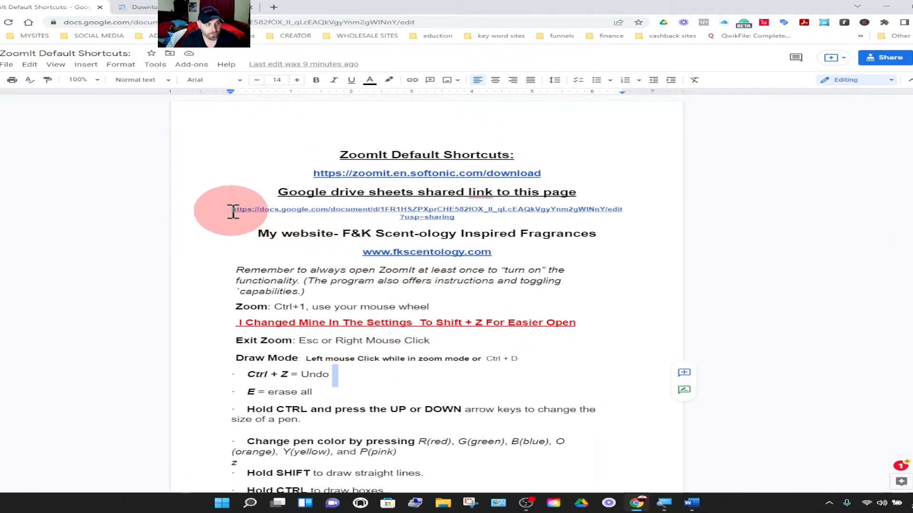
pyautogui.moveTo(538, 189)
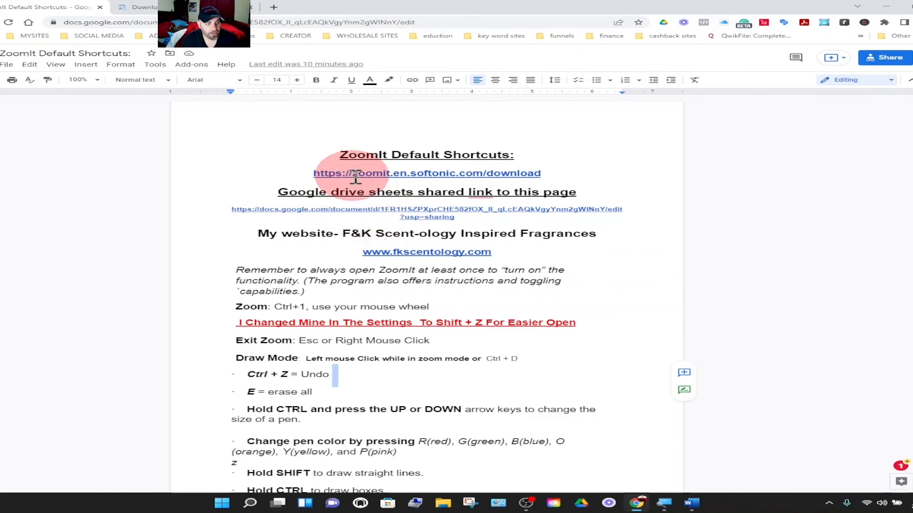
pyautogui.moveTo(387, 175)
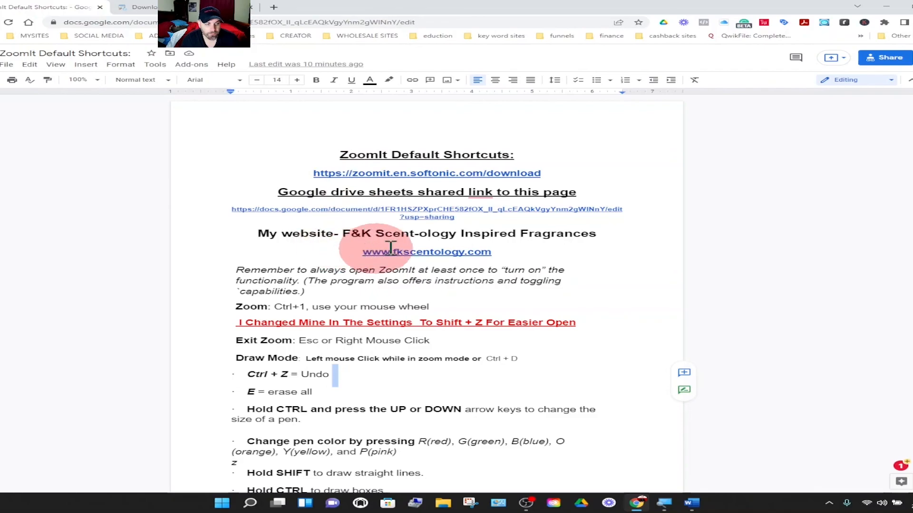
pyautogui.moveTo(521, 249)
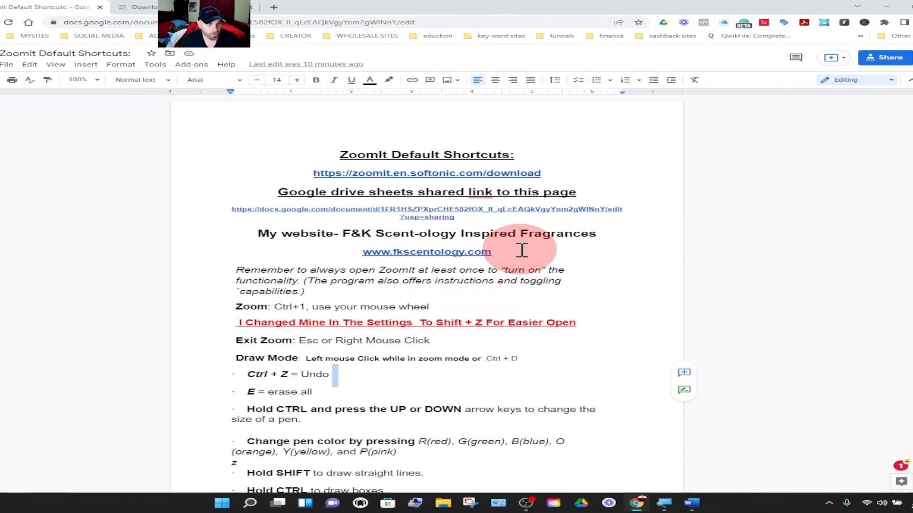
pyautogui.moveTo(180, 290)
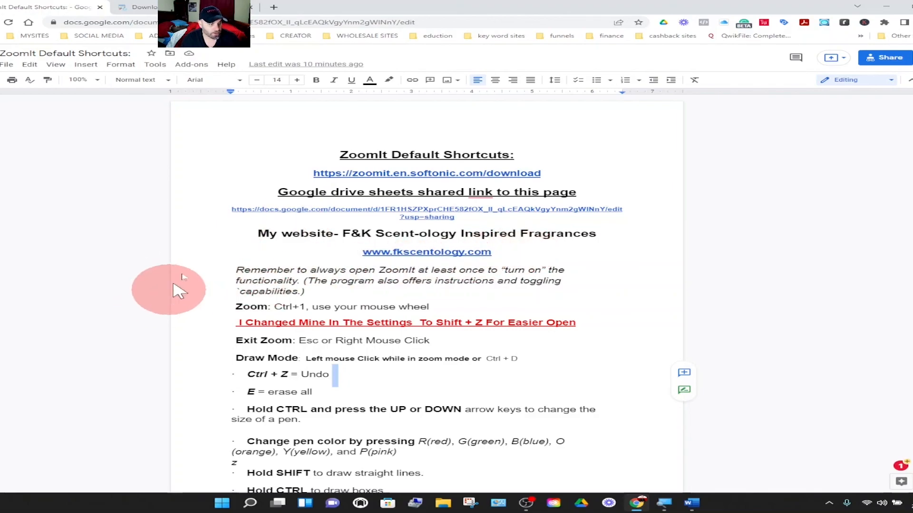
pyautogui.moveTo(184, 274)
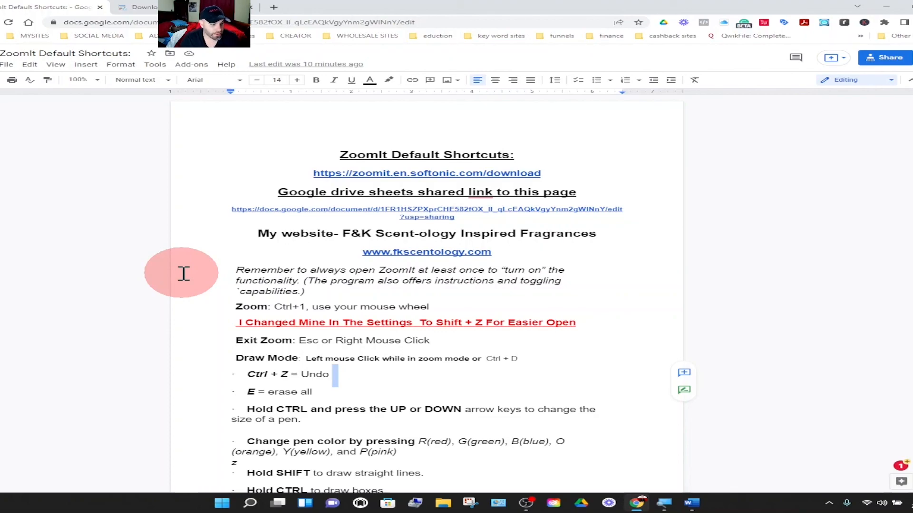
pyautogui.moveTo(206, 289)
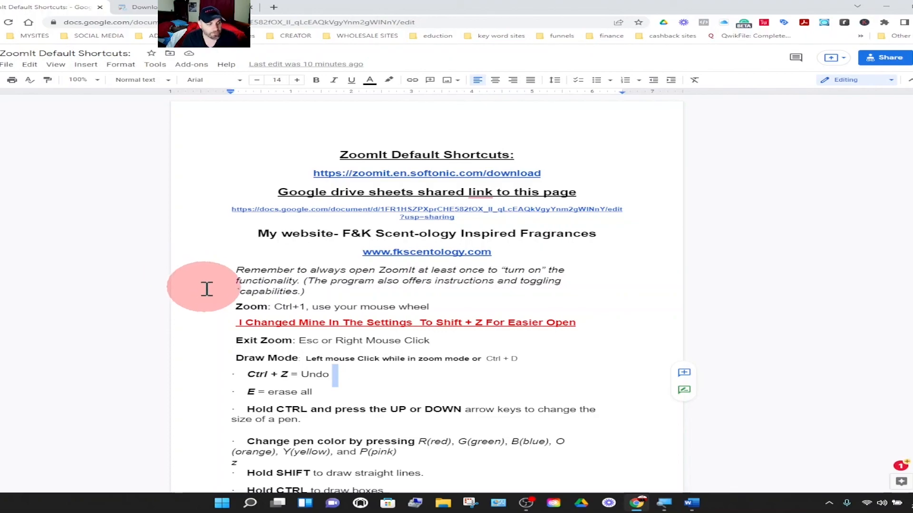